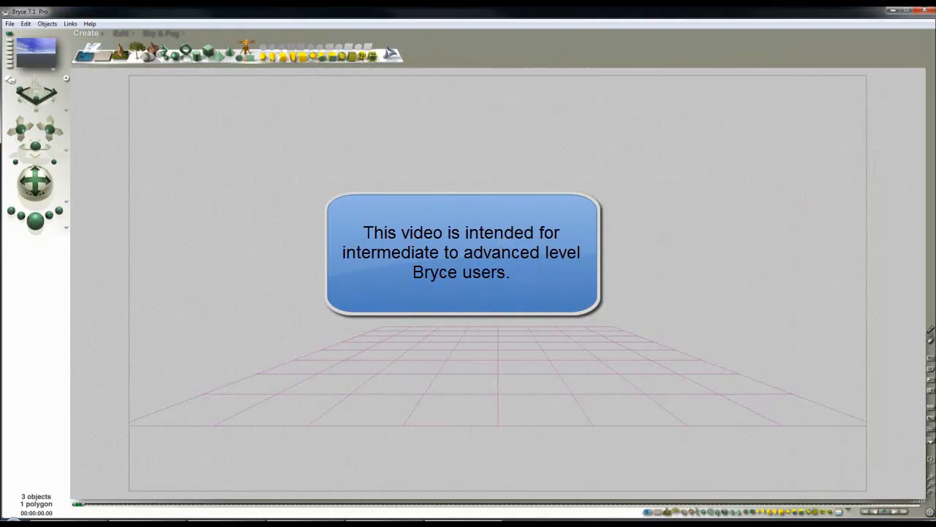
pyautogui.moveTo(264, 203)
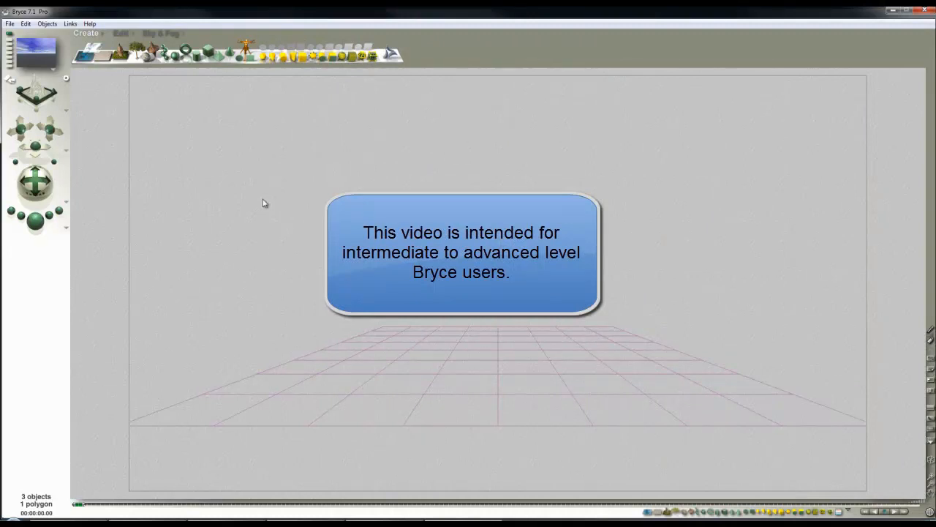
# Import the lattice cube OBJ file and accept the grouping mode, reaching the missing cube3.mtl warning
pyautogui.click(9, 23)
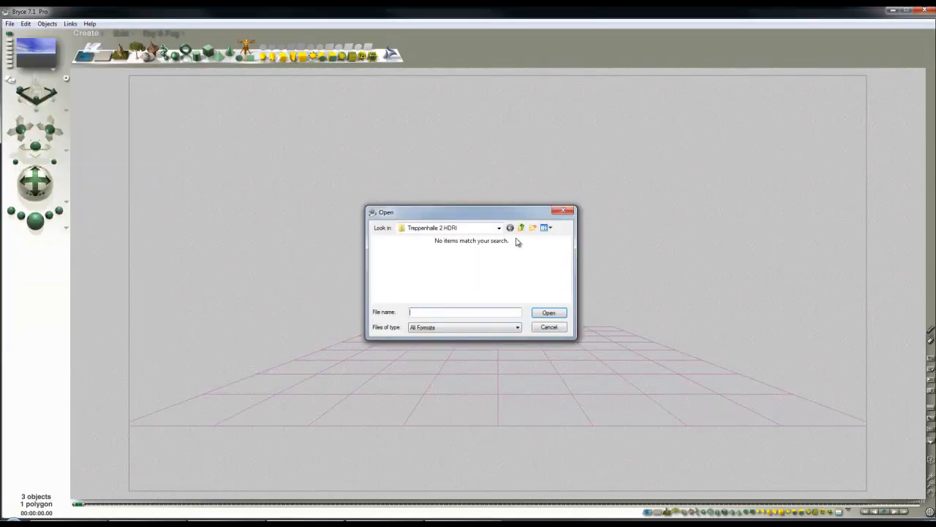
pyautogui.click(547, 313)
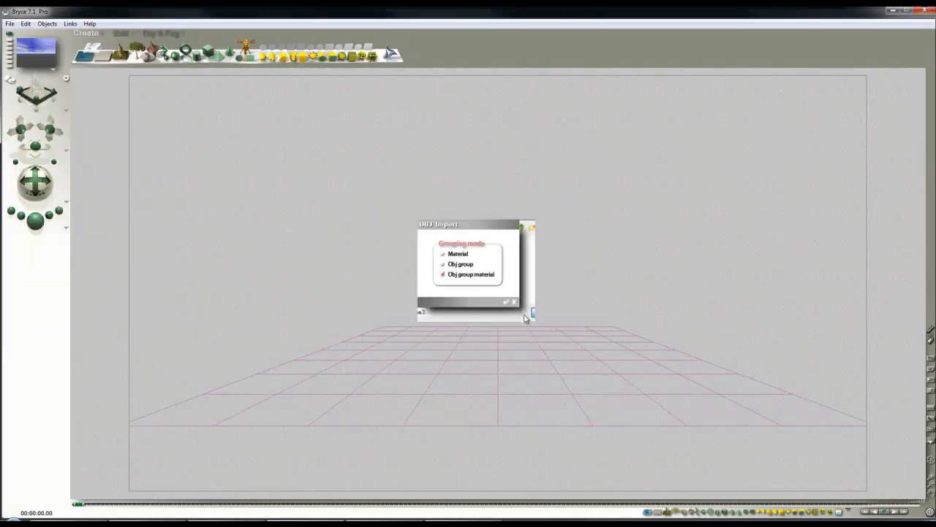
pyautogui.click(505, 302)
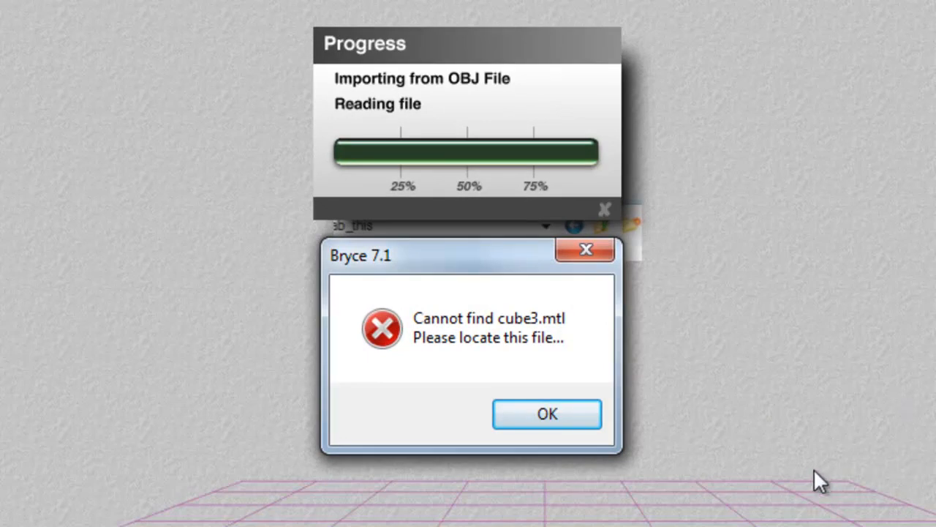
pyautogui.moveTo(661, 466)
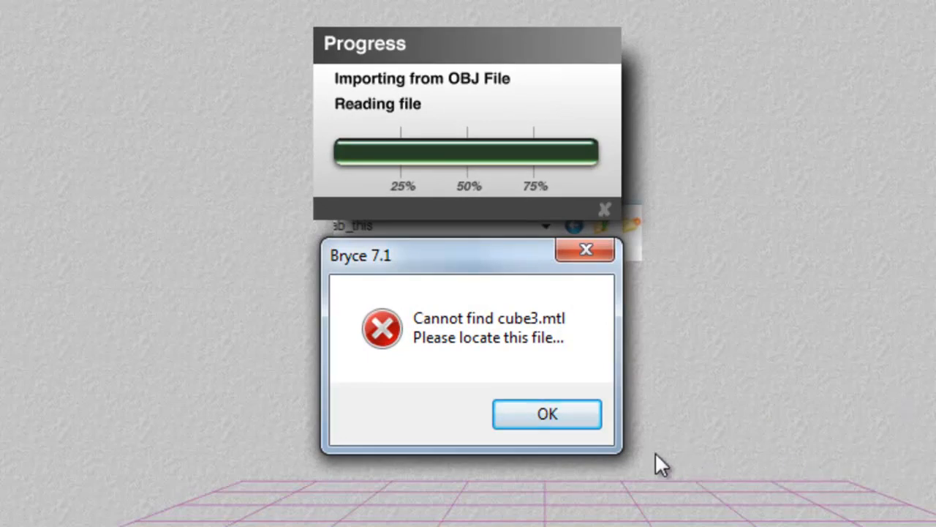
pyautogui.moveTo(559, 425)
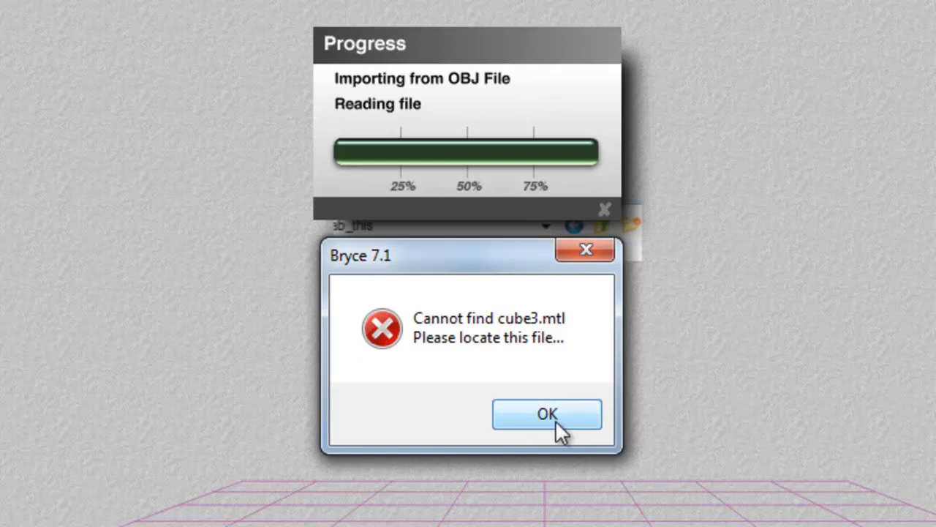
# Dismiss the cube3.mtl warning, lower the cube onto the ground and offset the second cube in overhead view
pyautogui.click(547, 414)
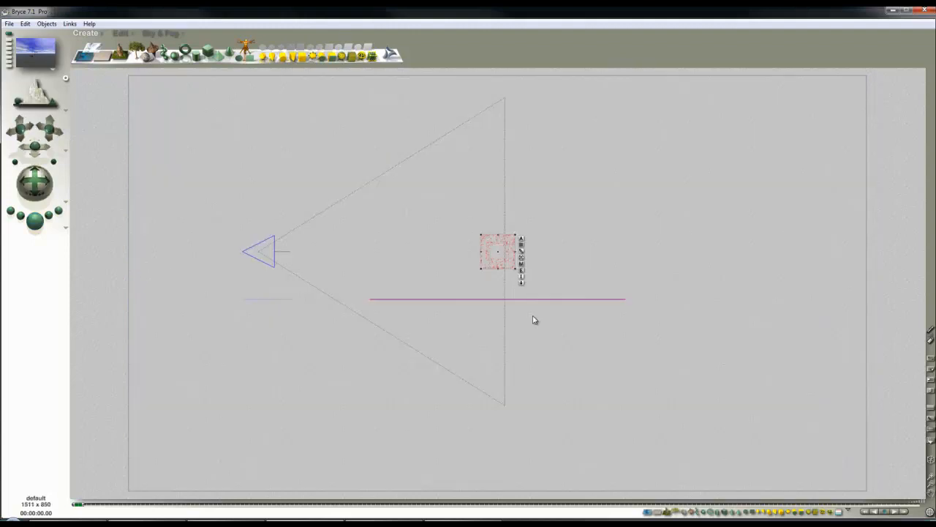
pyautogui.moveTo(497, 252); pyautogui.dragTo(497, 286)
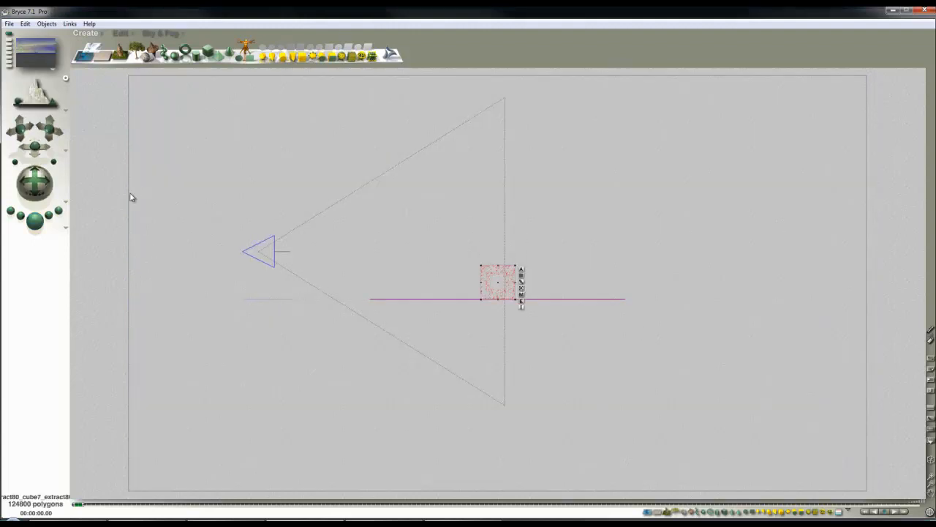
pyautogui.press('2')
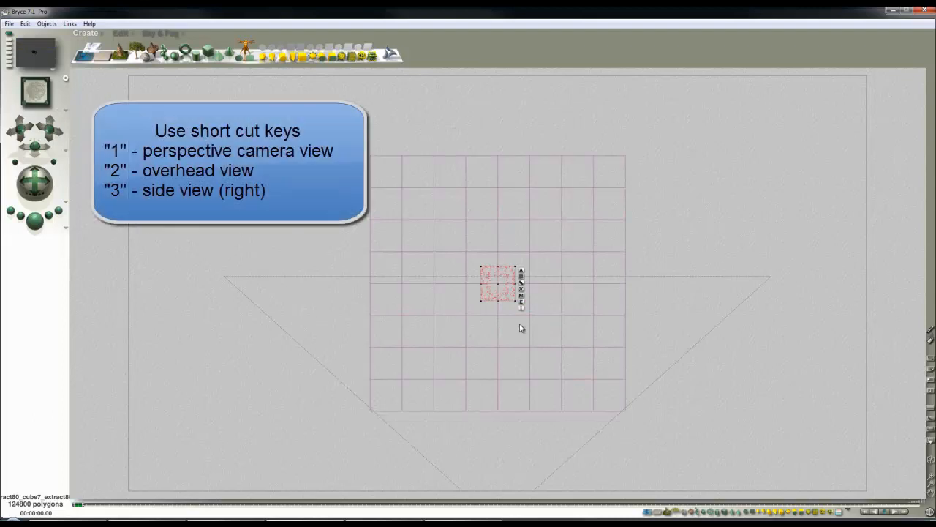
pyautogui.moveTo(497, 286); pyautogui.dragTo(512, 242)
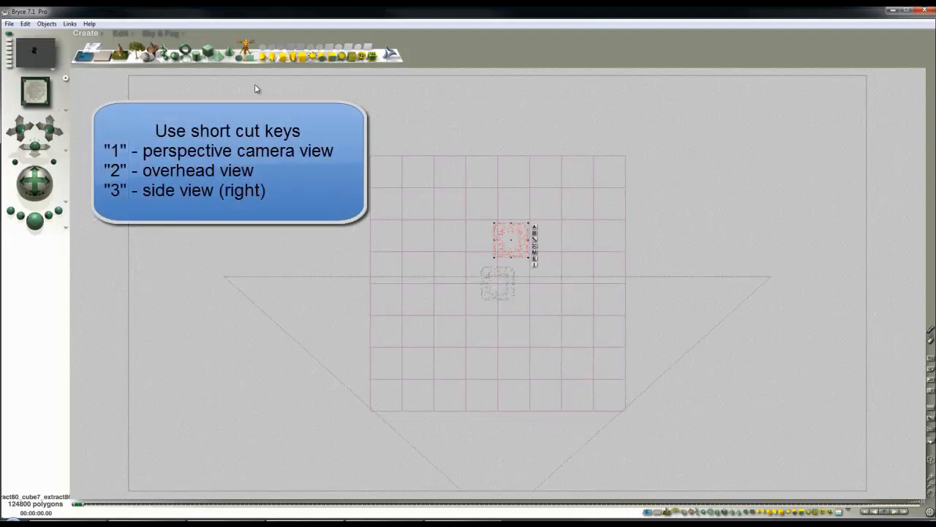
# Bring up the Animation Setup settings over the arranged cubes
pyautogui.click(120, 32)
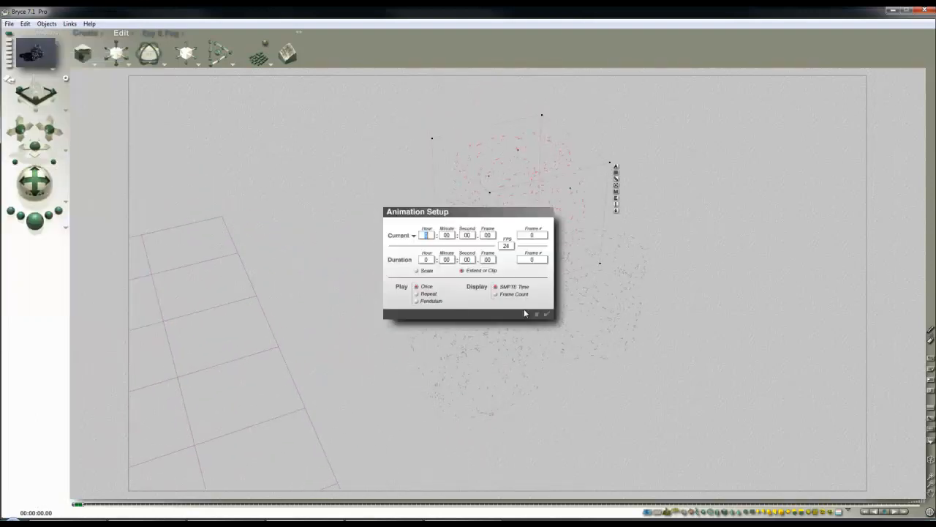
# Keep the document resolution at 850 × 850 in Document Setup and accept it
pyautogui.click(9, 23)
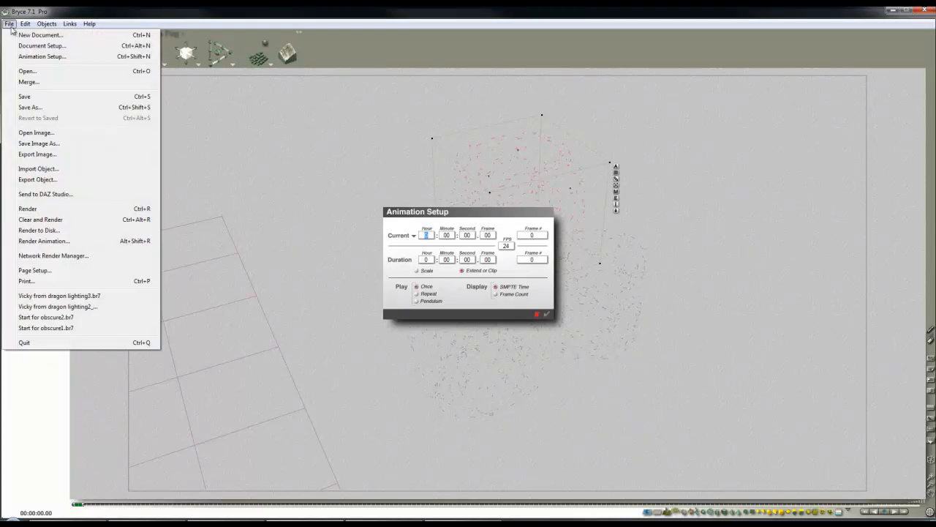
pyautogui.click(41, 45)
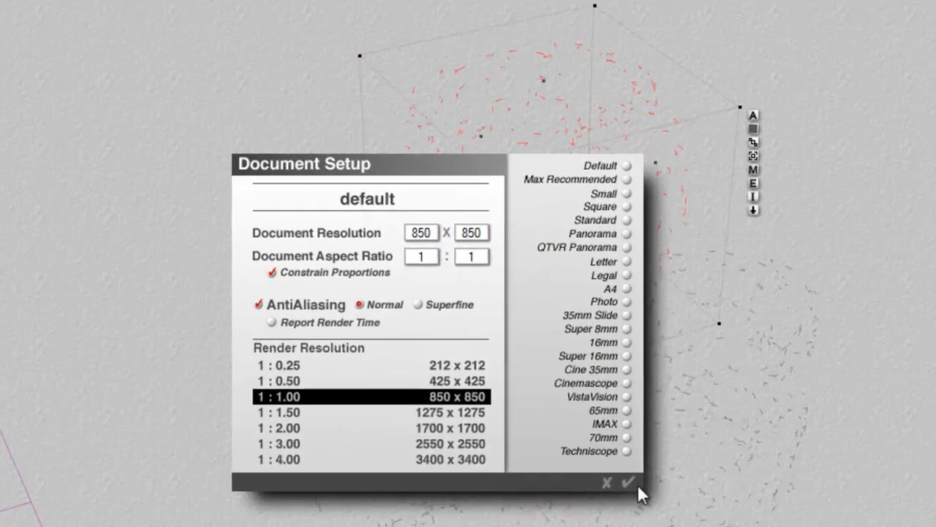
pyautogui.click(628, 482)
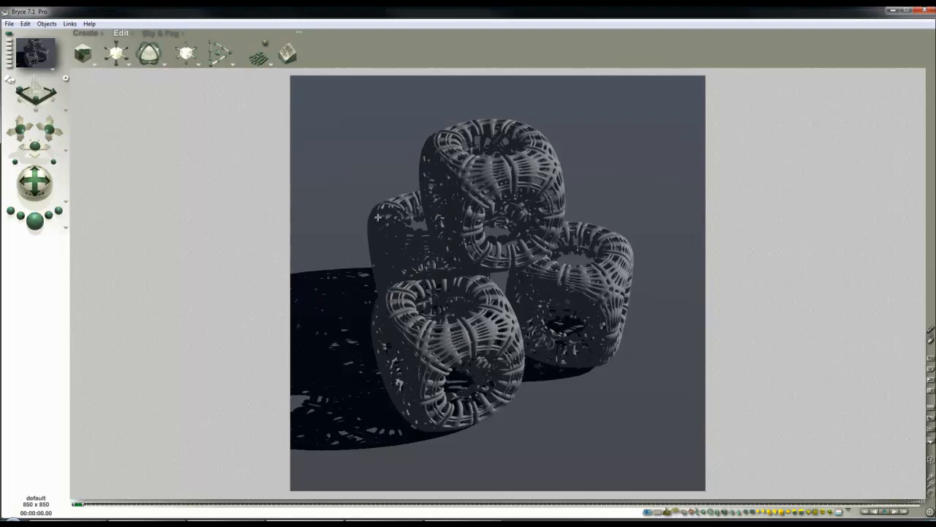
# Leave the render and return to the wireframe scene with the cube group and camera
pyautogui.click(161, 32)
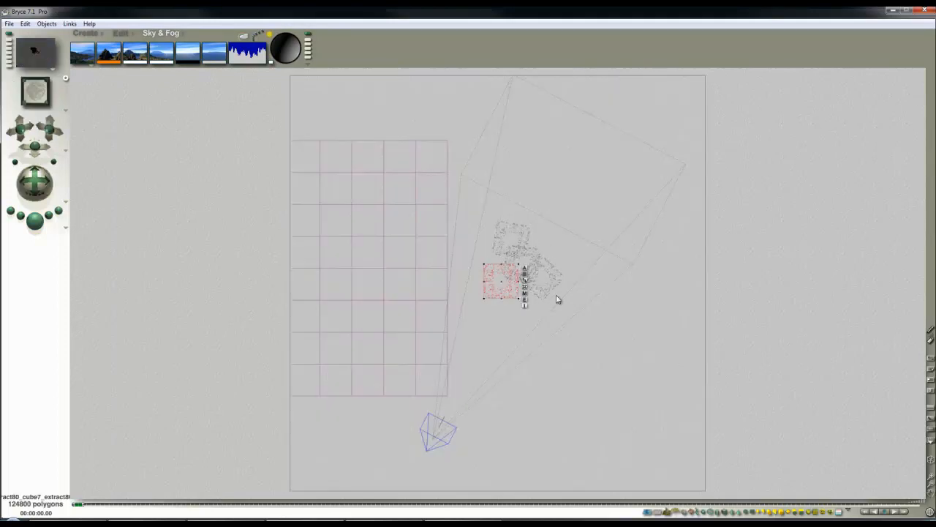
pyautogui.moveTo(501, 281); pyautogui.dragTo(544, 271)
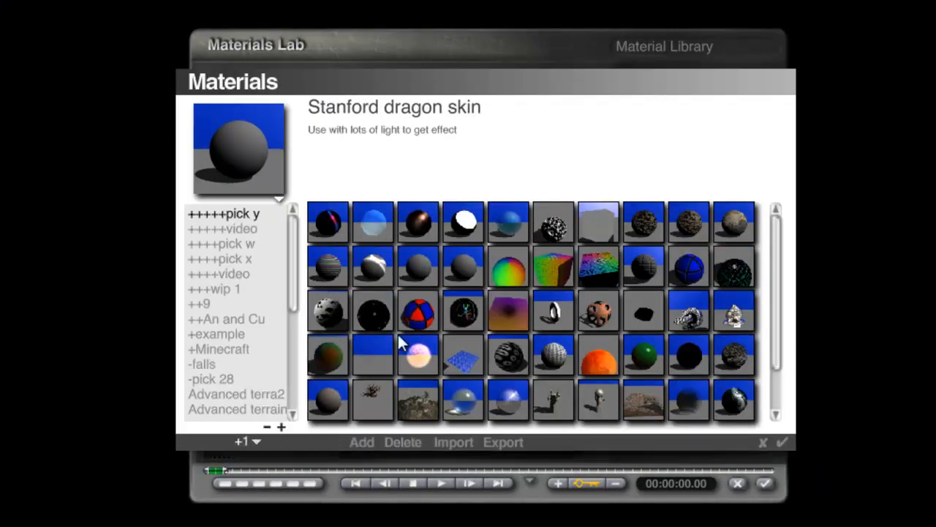
# Choose a metal material from the P41 metals collection for the cubes
pyautogui.scroll(-3)
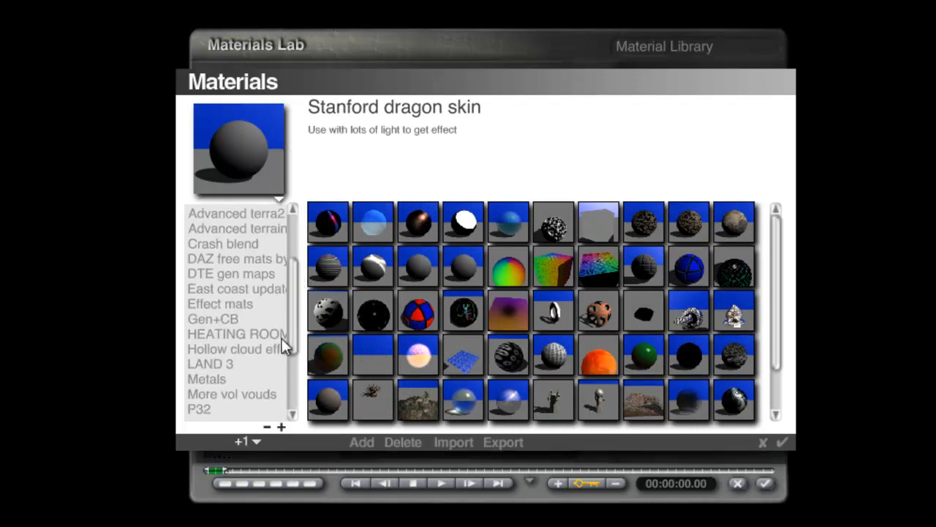
pyautogui.scroll(3)
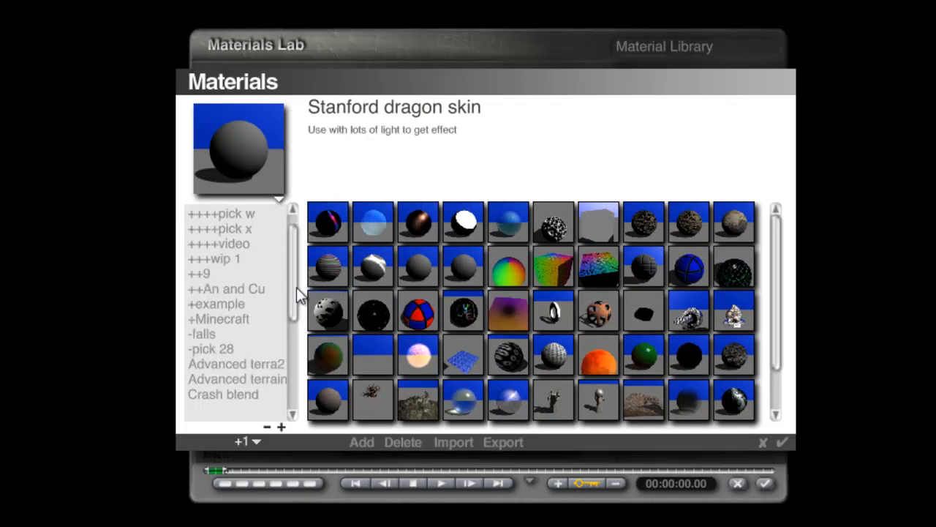
pyautogui.click(220, 288)
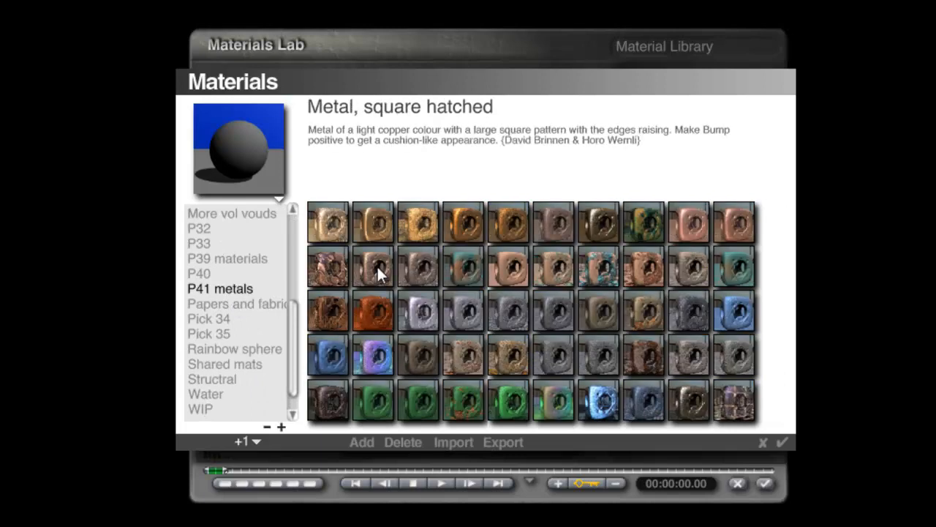
pyautogui.click(372, 222)
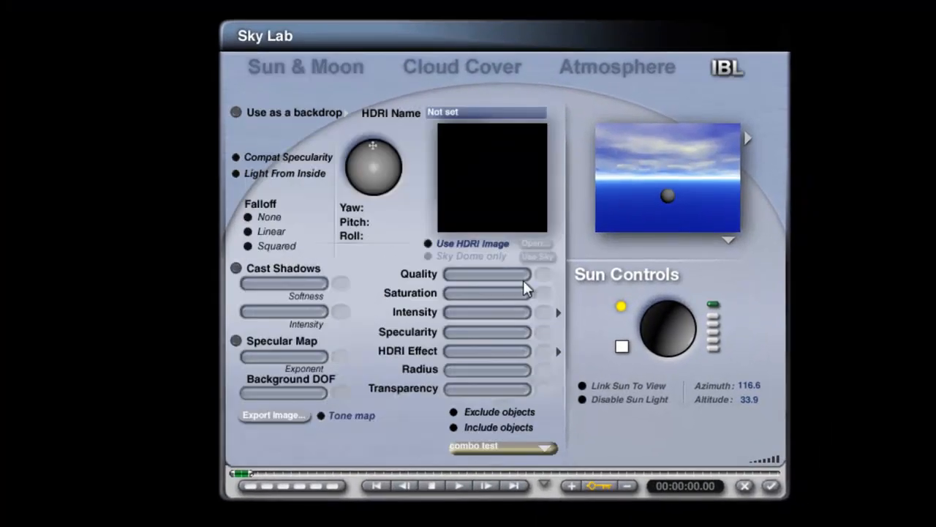
# Load Treppenhalle2_1280.hdr as the image-based lighting HDRI
pyautogui.click(536, 243)
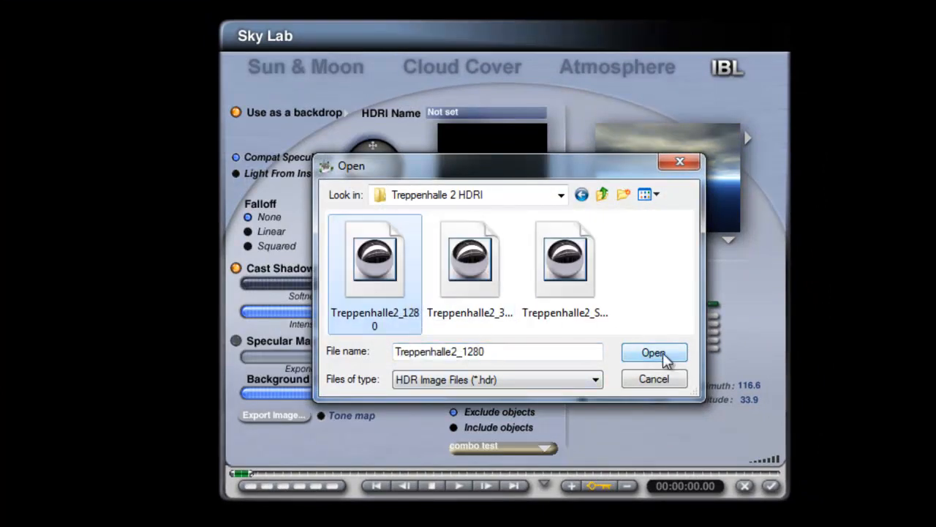
pyautogui.click(652, 353)
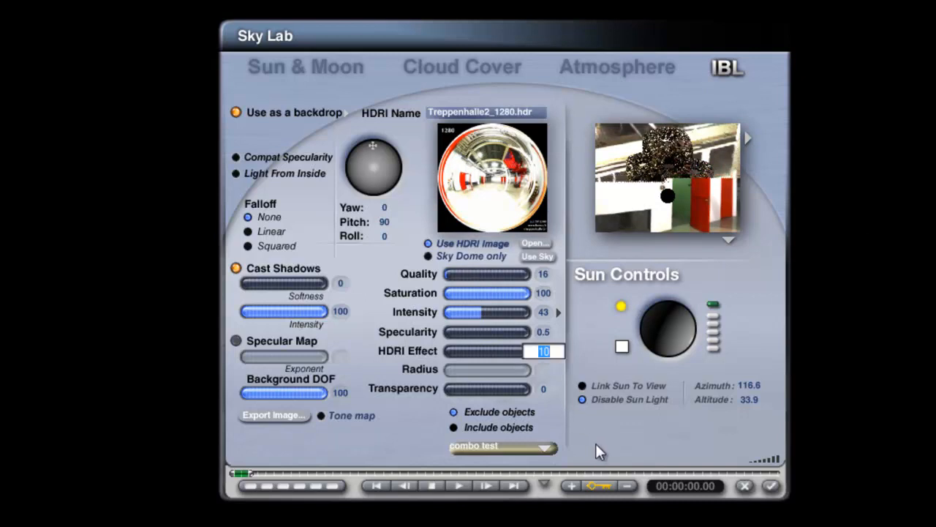
pyautogui.click(559, 351)
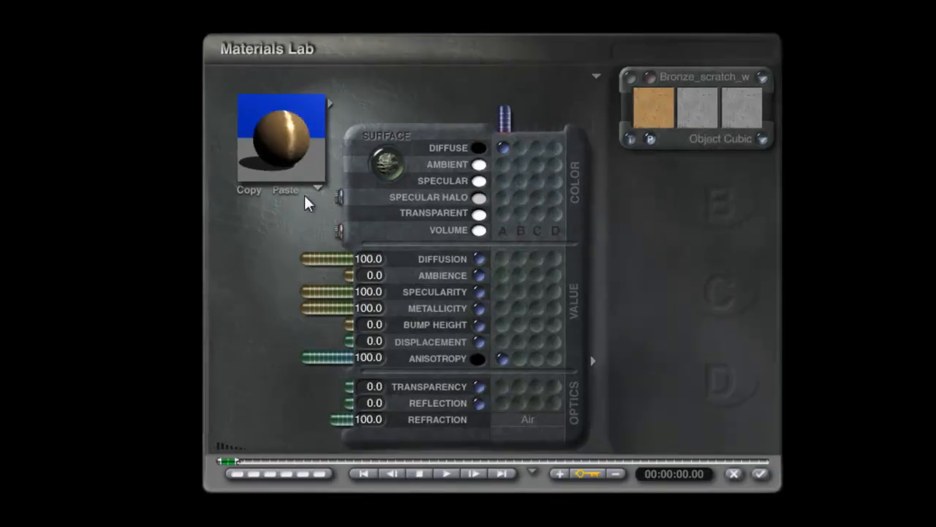
pyautogui.moveTo(284, 109)
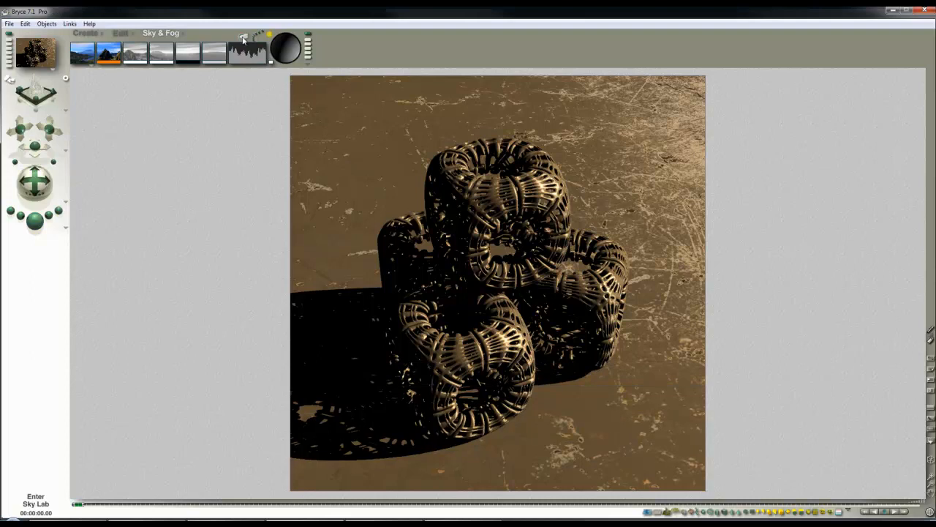
# Adjust the Sun & Moon lighting in Sky Lab with the sun light disabled before re-rendering
pyautogui.click(35, 503)
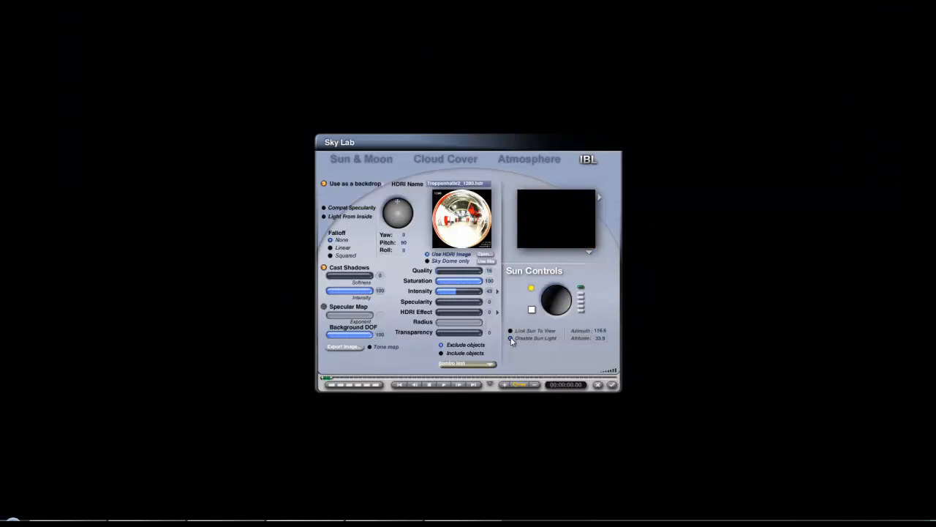
pyautogui.click(360, 158)
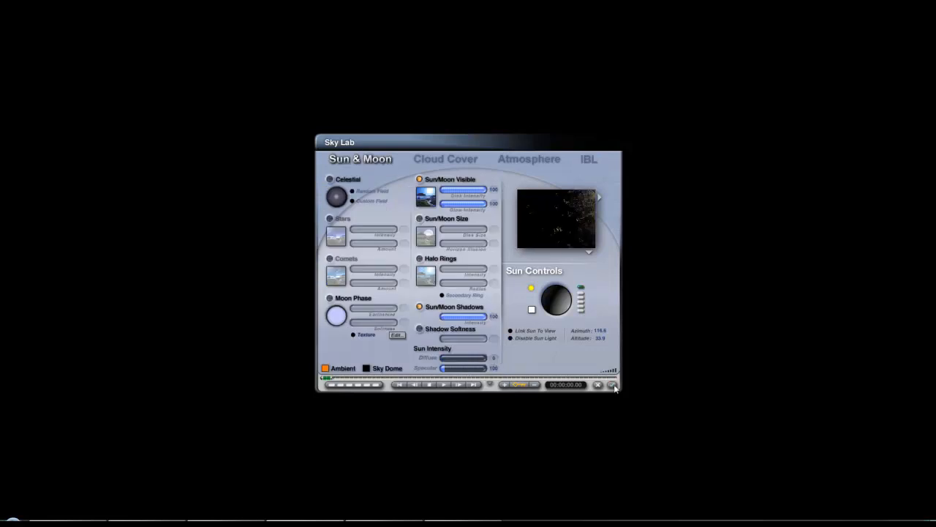
pyautogui.click(597, 384)
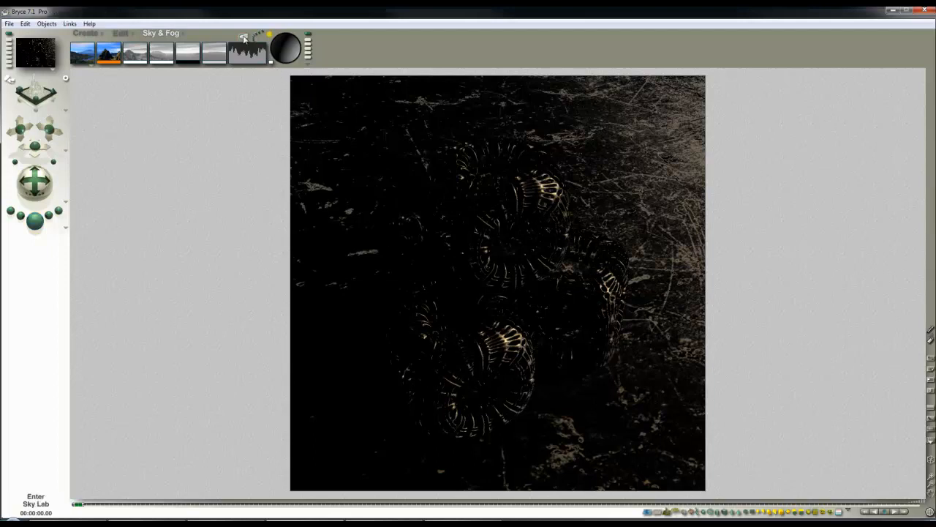
# Reopen Sky Lab on the Sun & Moon settings
pyautogui.click(35, 501)
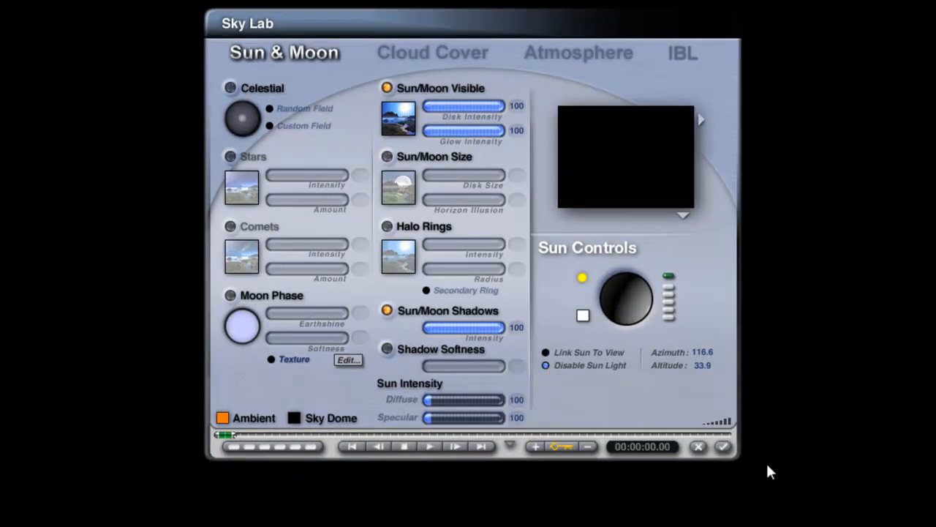
pyautogui.moveTo(653, 154)
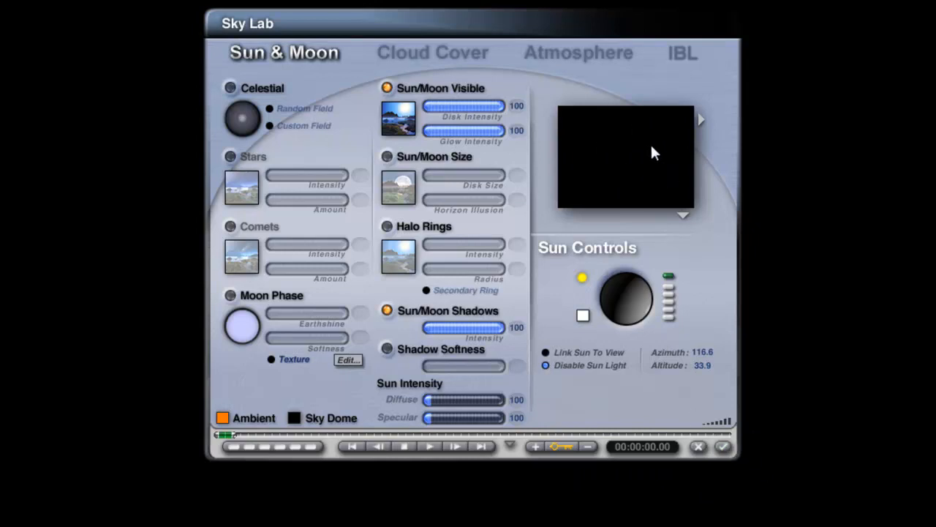
# Set the HDRI to True Ambience optimization and limit its lighting to the Background object
pyautogui.click(682, 52)
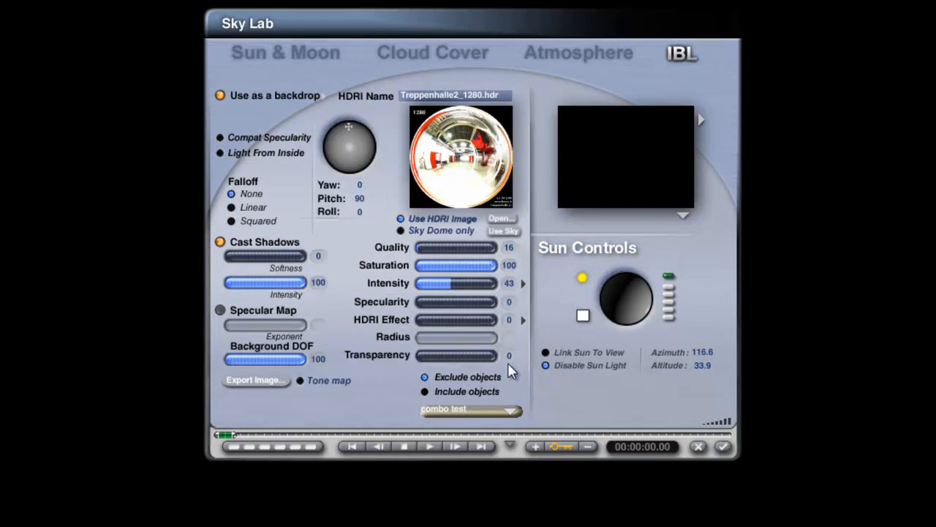
pyautogui.moveTo(319, 123)
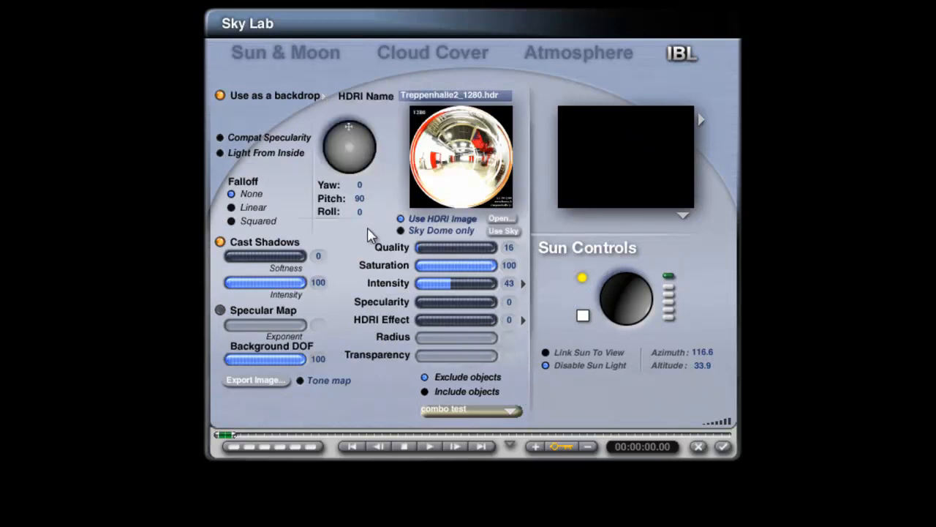
pyautogui.moveTo(339, 277)
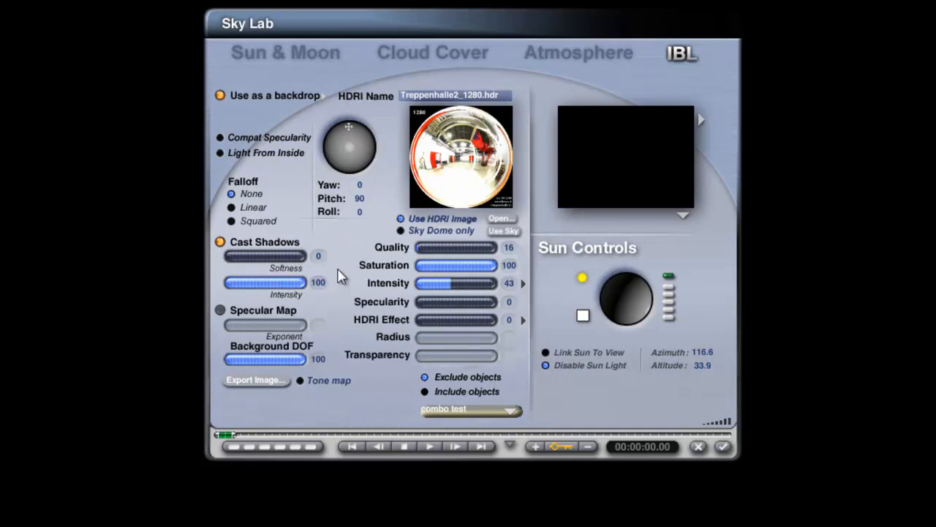
pyautogui.moveTo(220, 161)
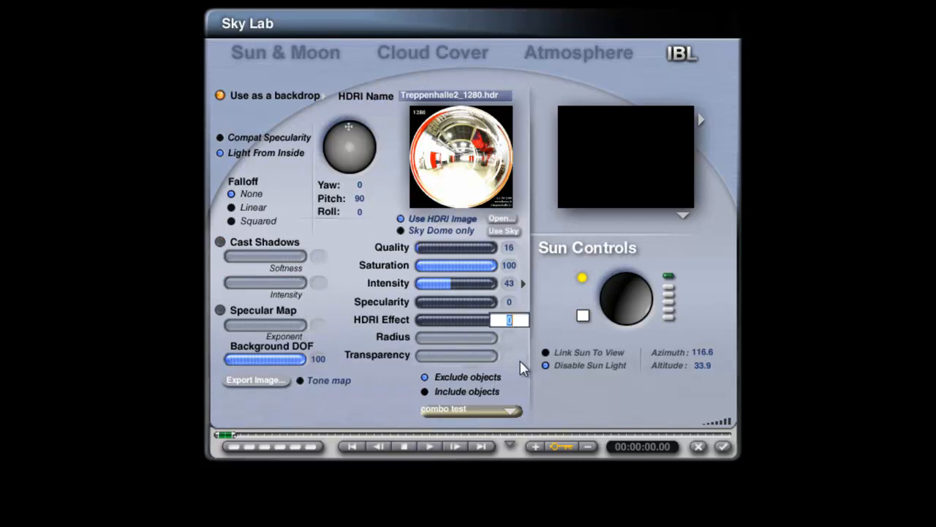
pyautogui.click(523, 319)
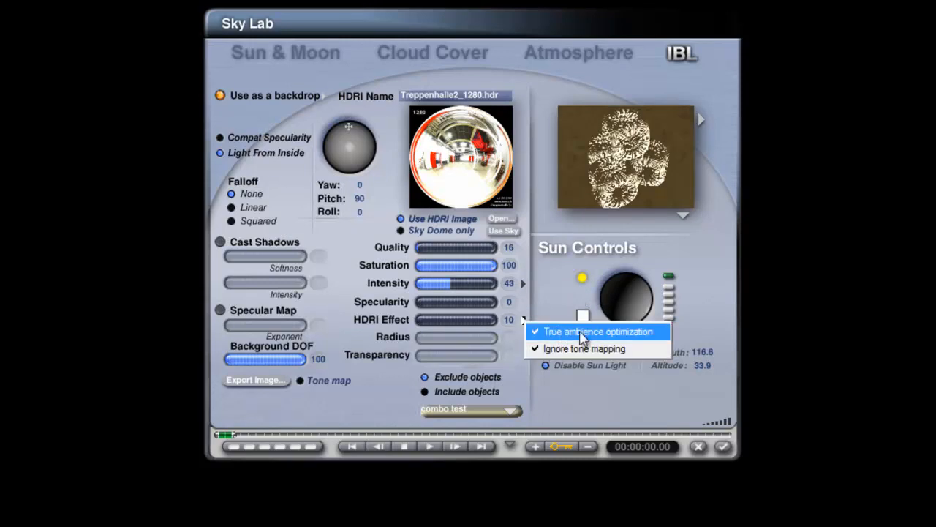
pyautogui.click(597, 330)
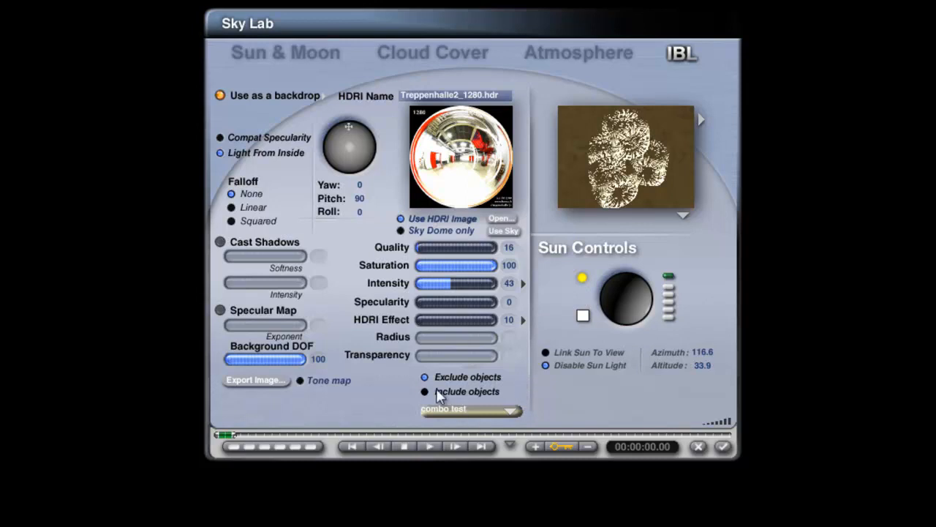
pyautogui.click(510, 408)
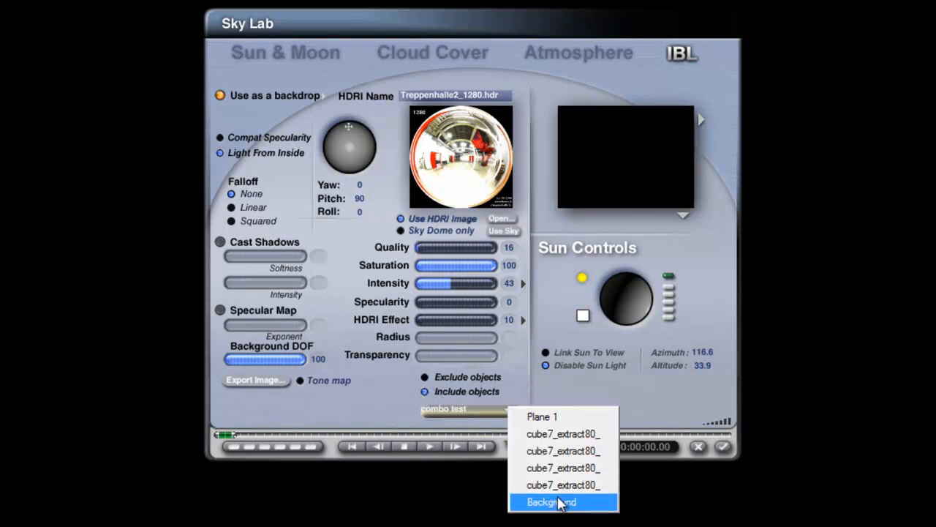
pyautogui.click(550, 502)
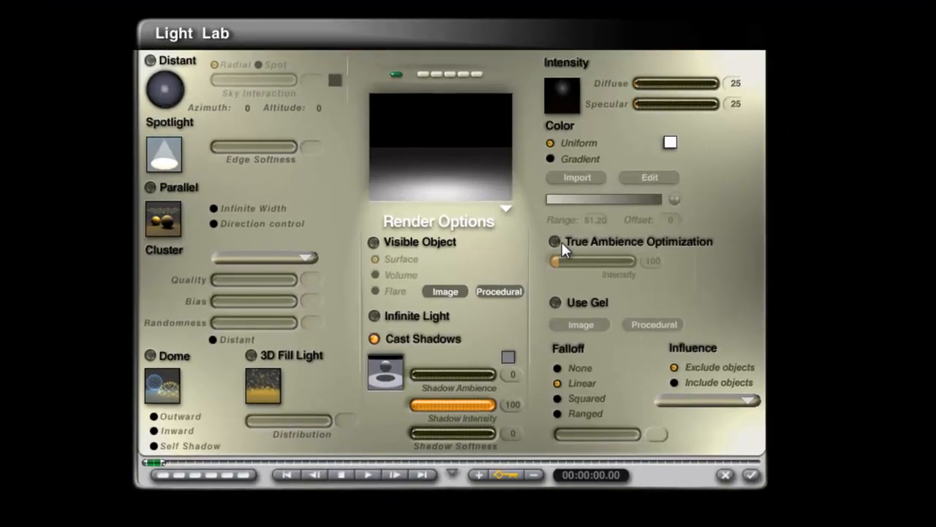
# Enable True Ambience Optimization at intensity 100 and set Influence to included objects only
pyautogui.click(554, 241)
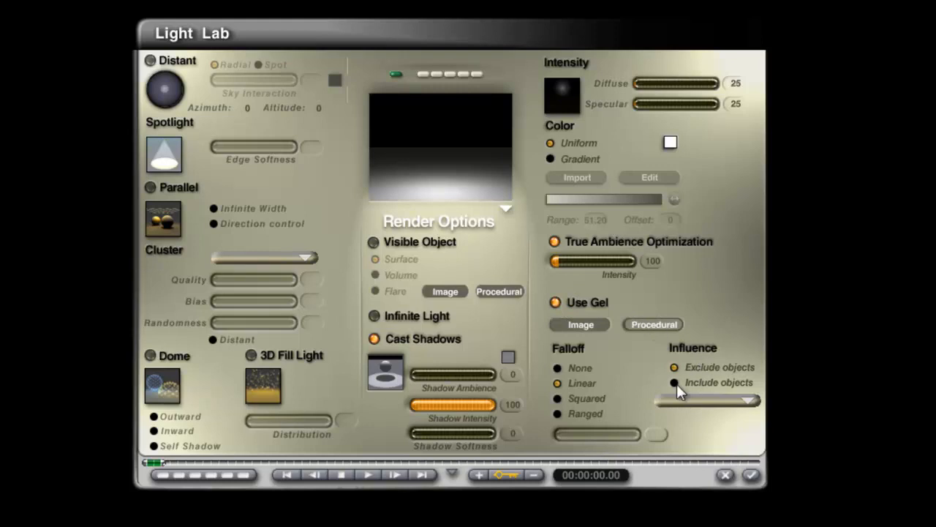
pyautogui.click(673, 382)
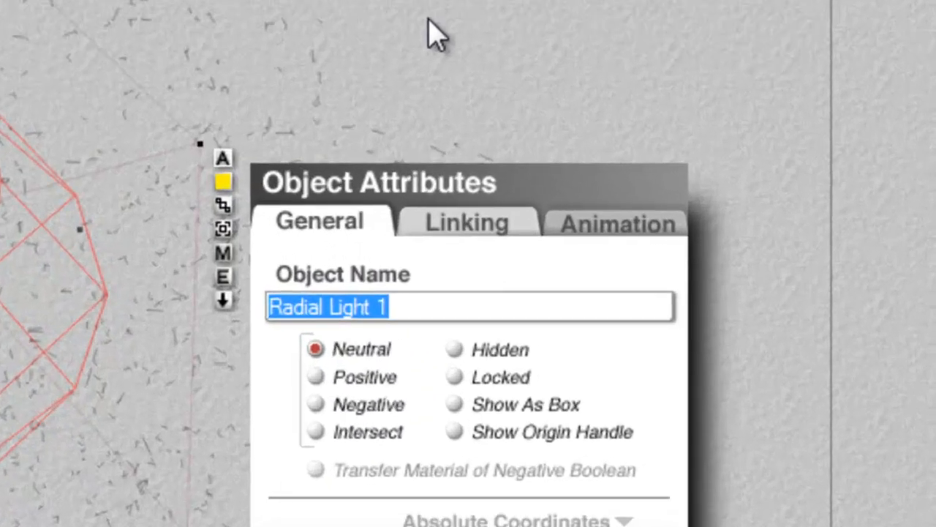
# Rename Radial Light 1 to 'Background' in the Object Name field
pyautogui.write('Bac')
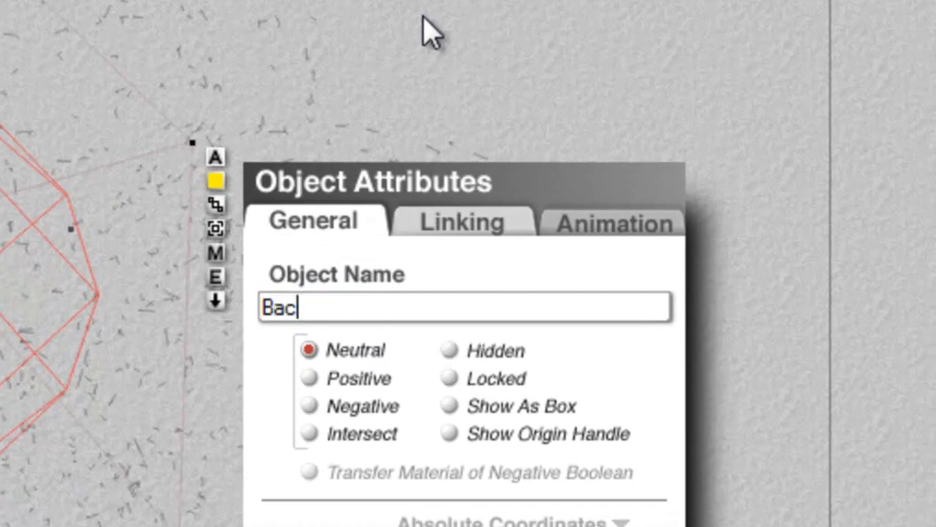
pyautogui.write('kground')
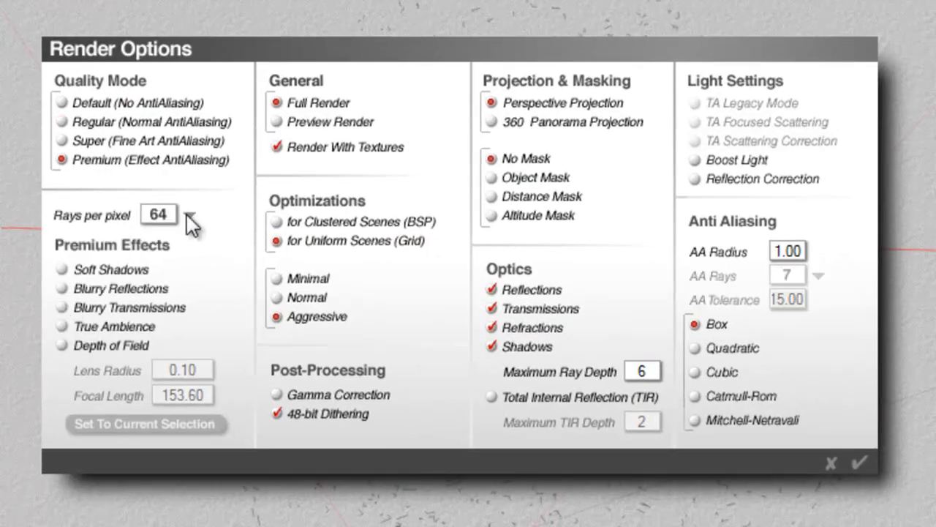
# Set rays per pixel to 4 with True Ambience and TA Scattering Correction, then run a grainy test render
pyautogui.click(190, 214)
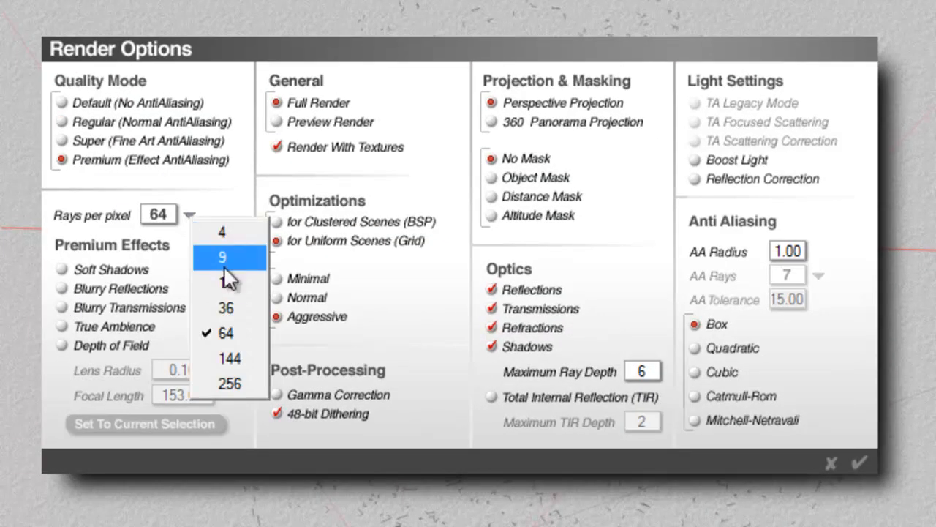
pyautogui.click(222, 231)
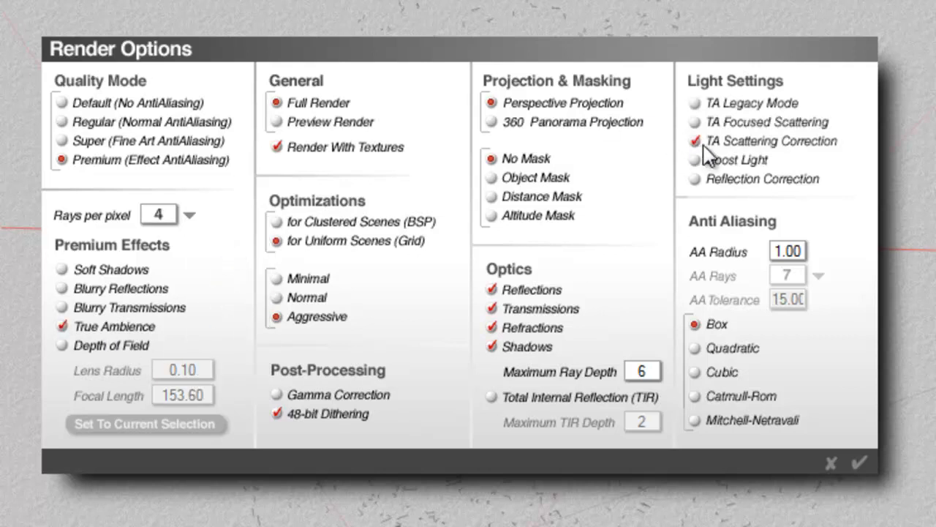
pyautogui.click(693, 159)
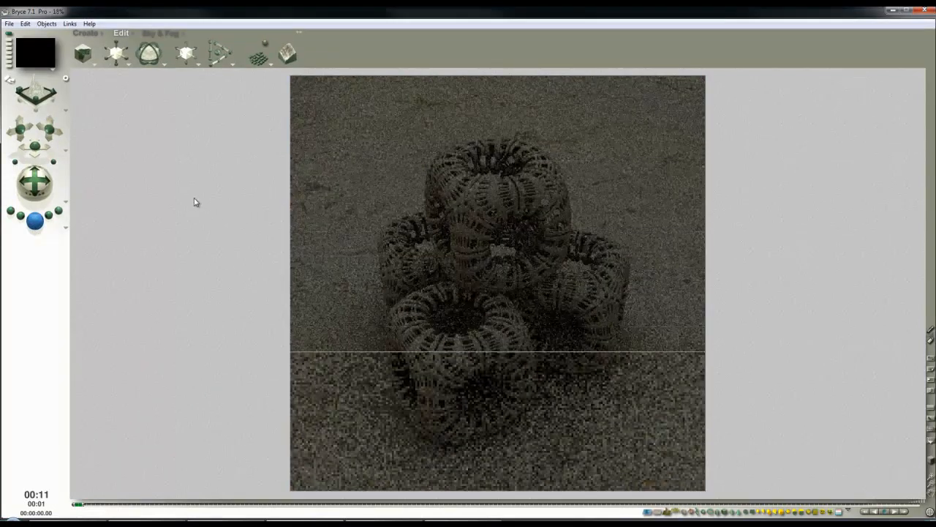
pyautogui.click(161, 32)
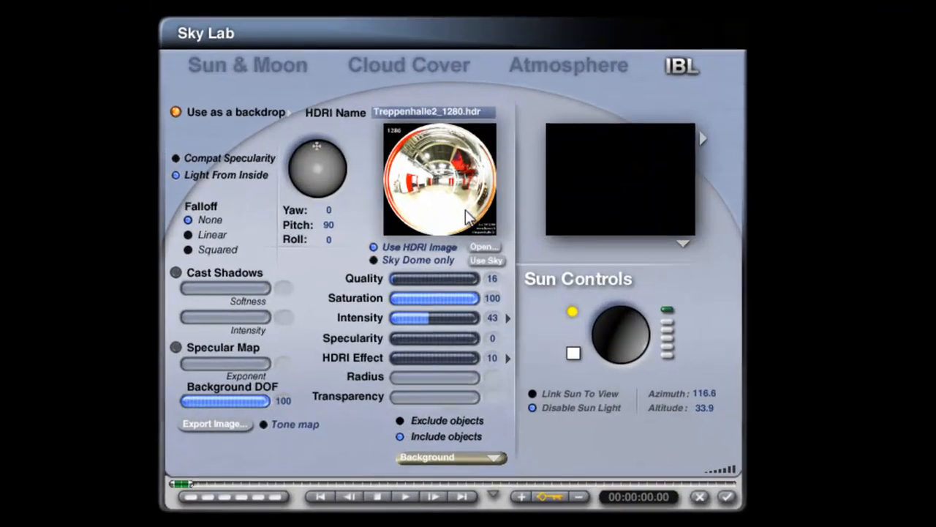
pyautogui.moveTo(281, 192)
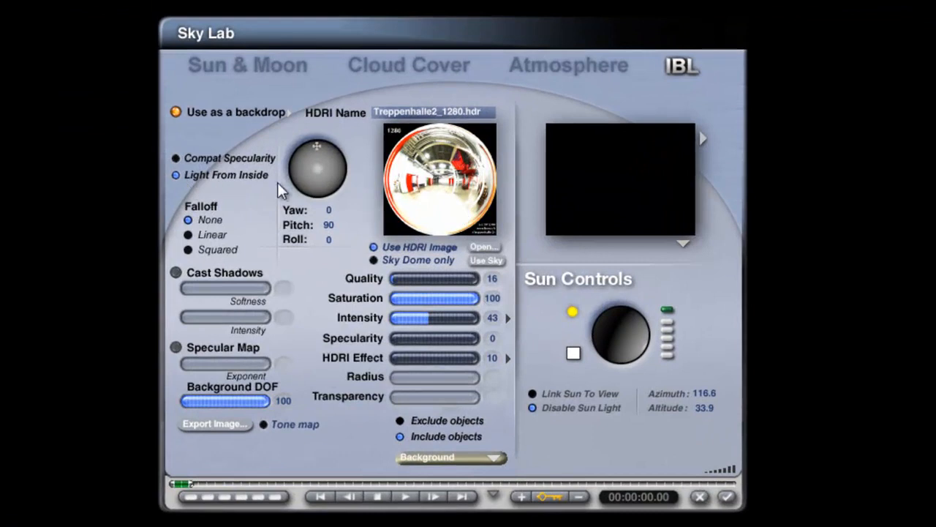
pyautogui.moveTo(577, 454)
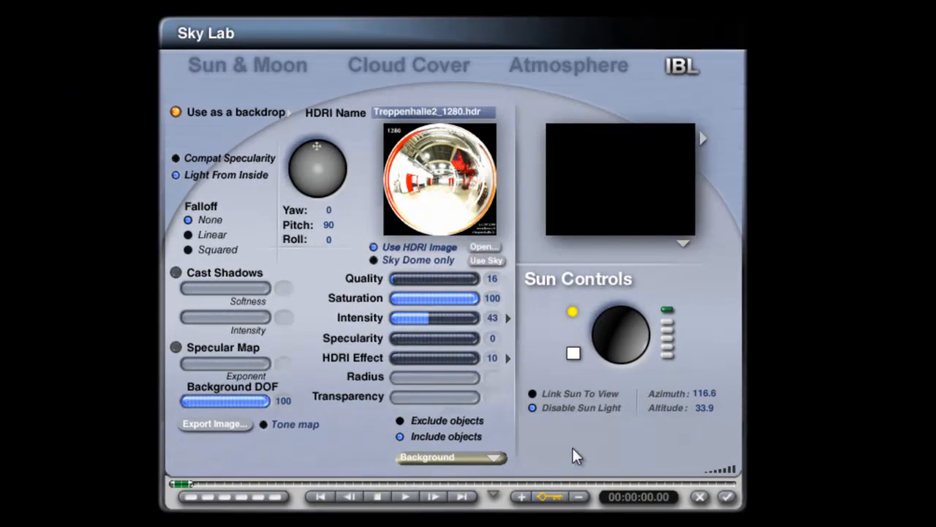
pyautogui.moveTo(354, 392)
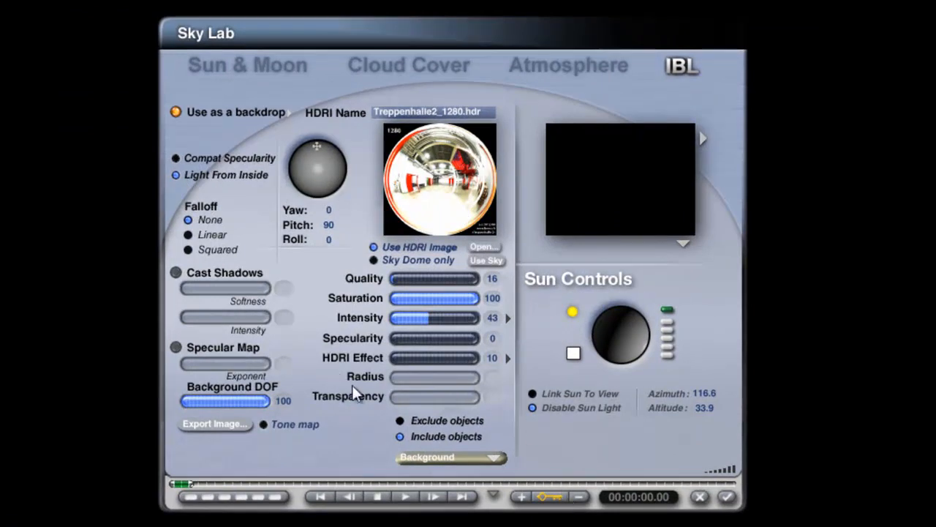
pyautogui.moveTo(607, 284)
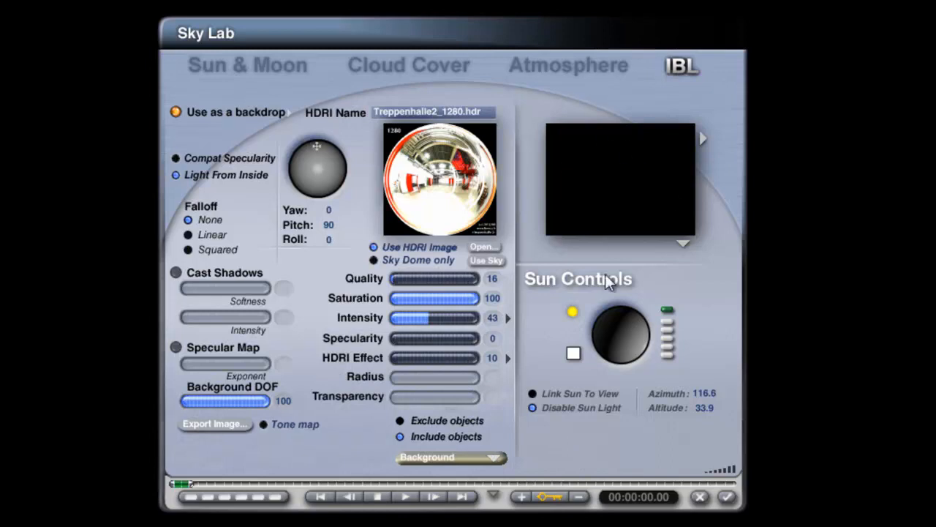
pyautogui.moveTo(188, 187)
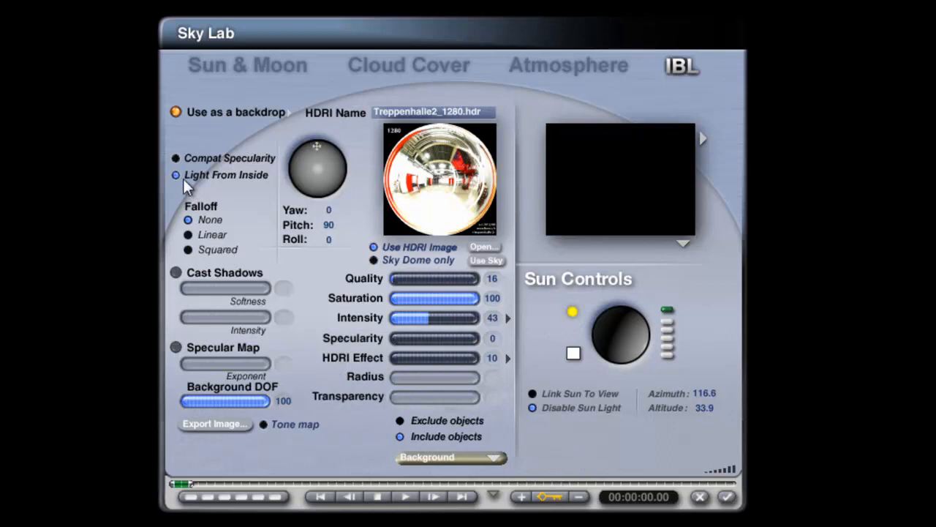
# Turn off lighting from inside and rotate the Troppenhalle2 HDRI to yaw 147.4, pitch -64.5
pyautogui.click(175, 176)
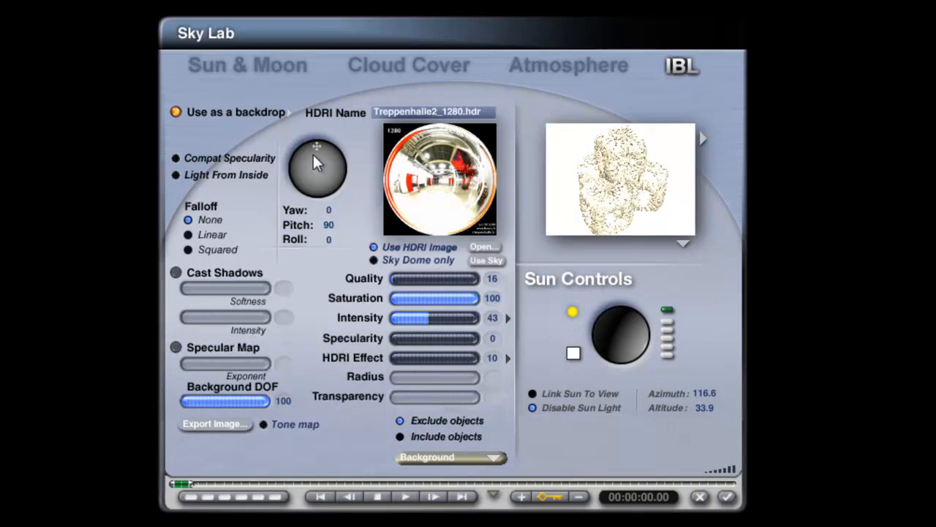
pyautogui.moveTo(314, 158); pyautogui.dragTo(329, 173)
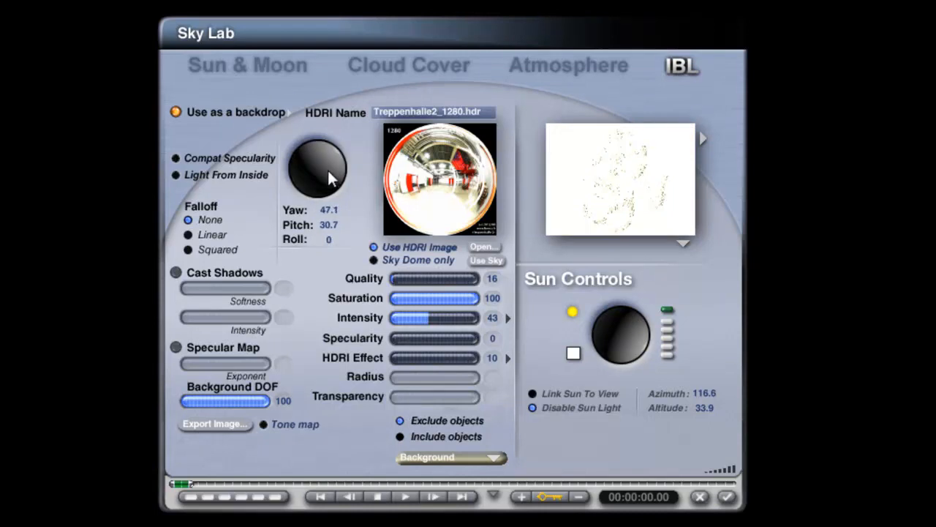
pyautogui.moveTo(314, 176); pyautogui.dragTo(325, 164)
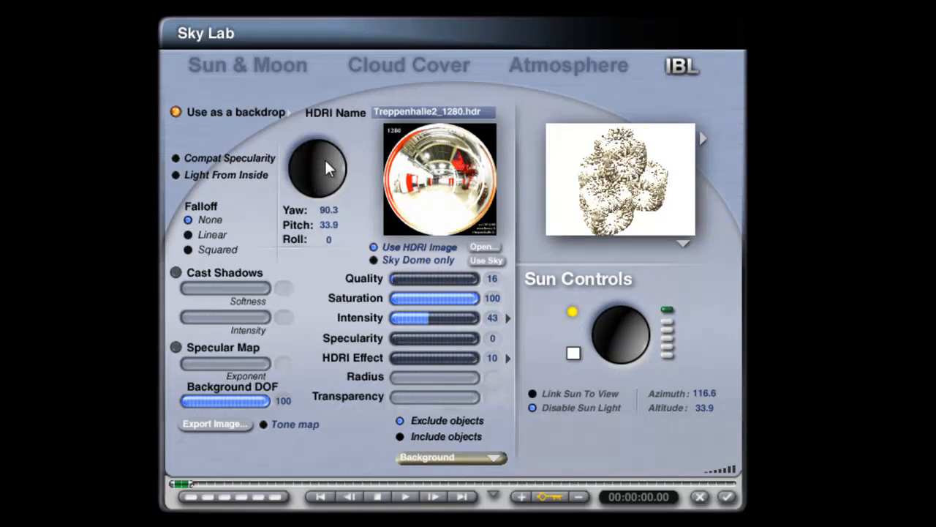
pyautogui.moveTo(325, 169); pyautogui.dragTo(328, 158)
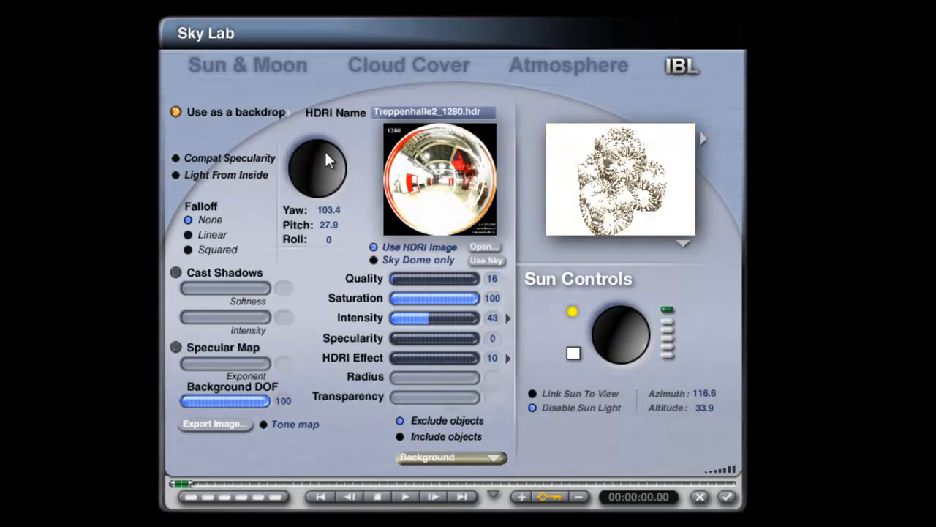
pyautogui.moveTo(329, 159); pyautogui.dragTo(344, 167)
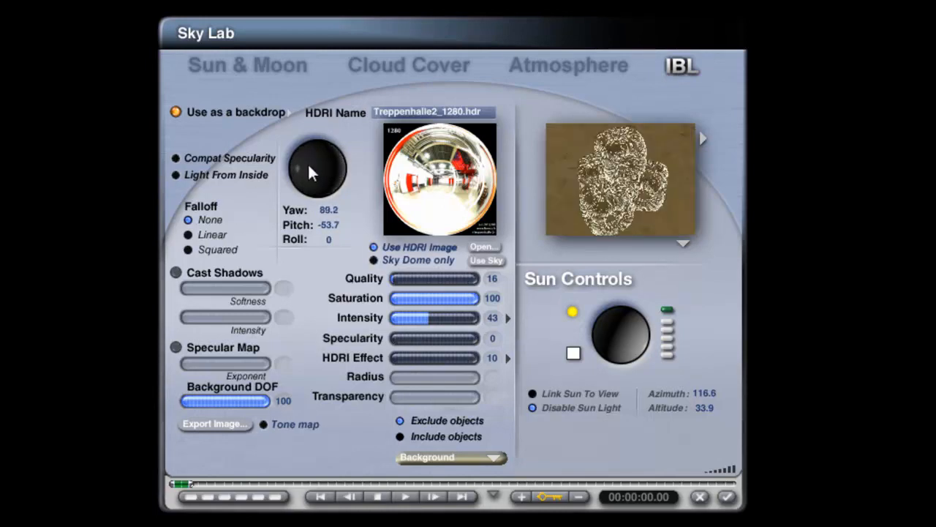
pyautogui.moveTo(316, 168); pyautogui.dragTo(325, 176)
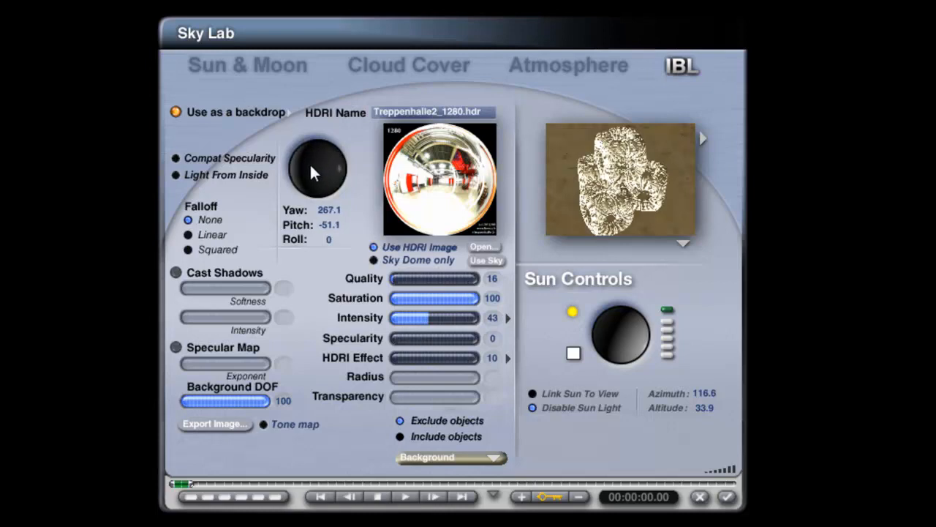
pyautogui.moveTo(314, 164); pyautogui.dragTo(325, 183)
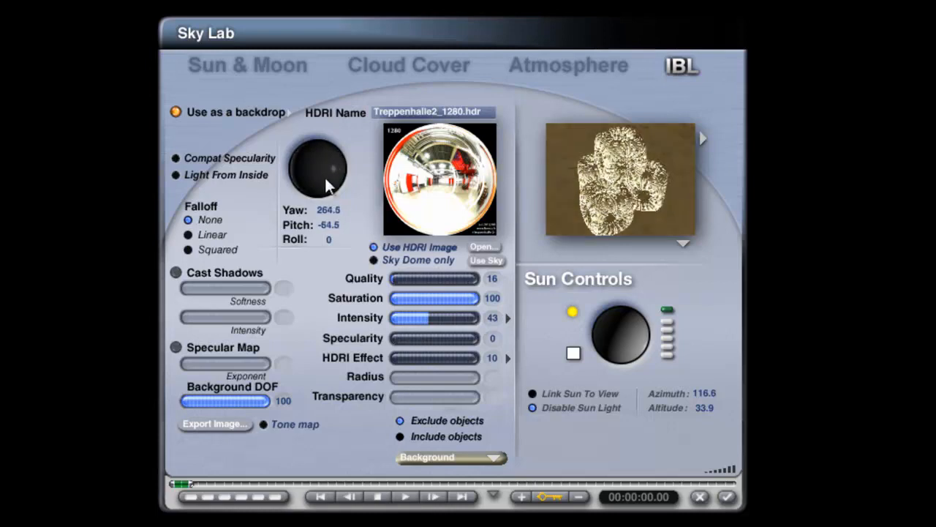
pyautogui.moveTo(322, 168); pyautogui.dragTo(315, 168)
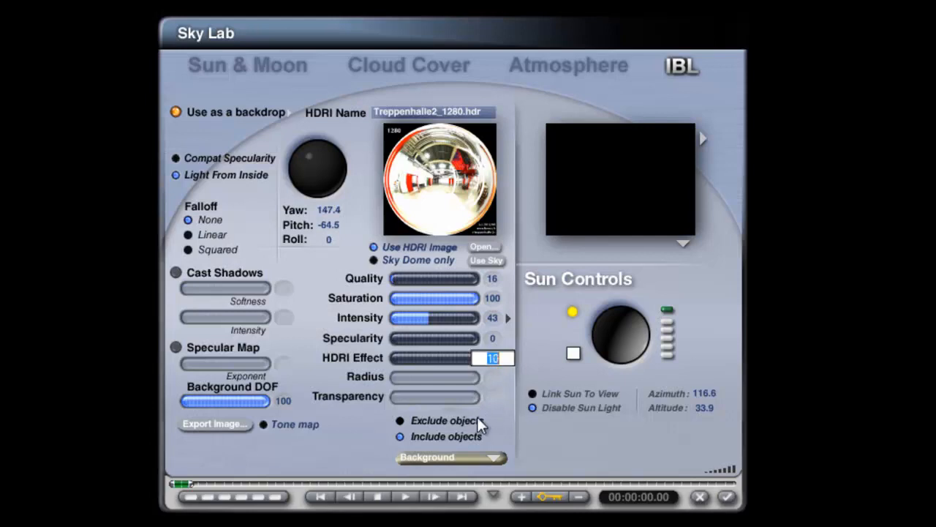
pyautogui.moveTo(489, 413)
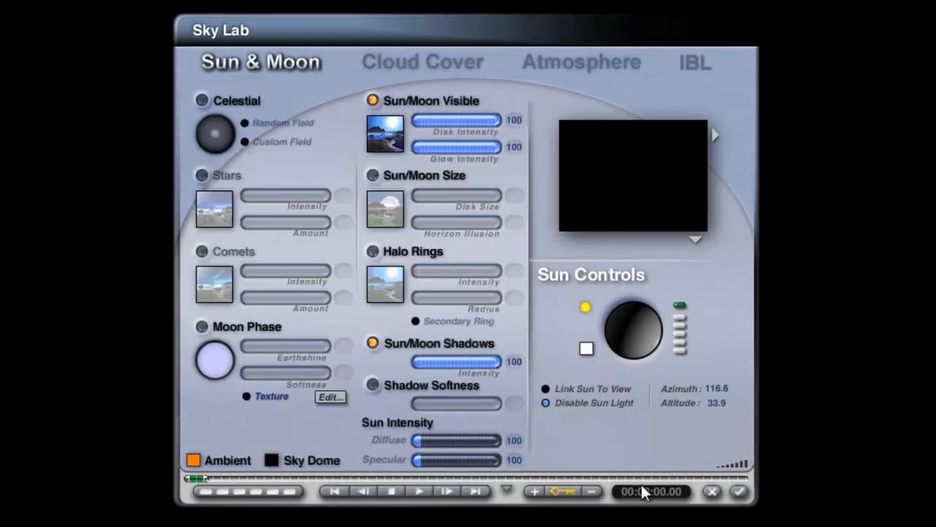
pyautogui.moveTo(521, 451)
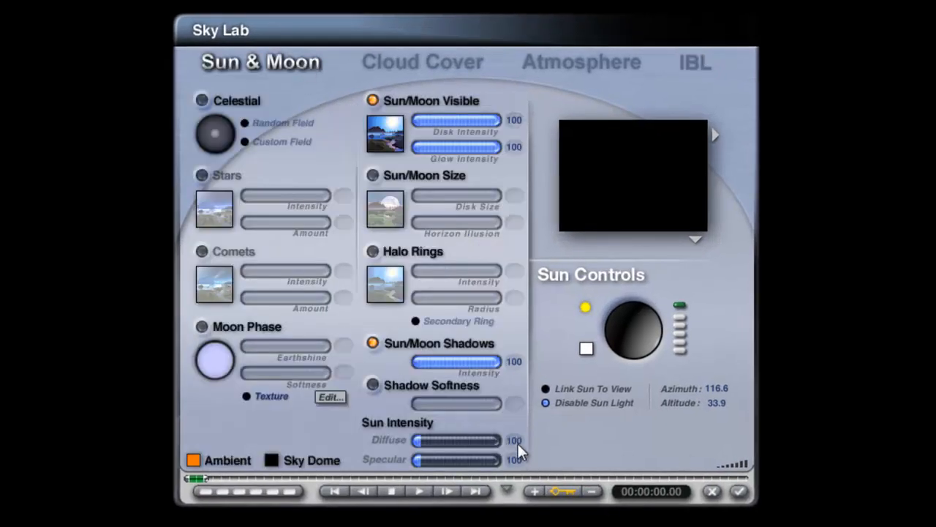
# Set the sun's diffuse intensity to 0 and accept the Sky Lab changes
pyautogui.click(544, 404)
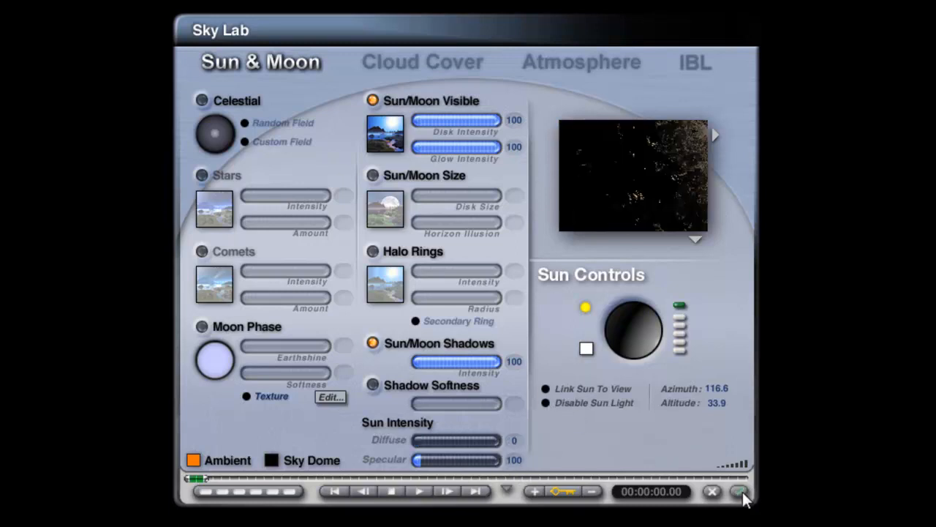
pyautogui.click(739, 491)
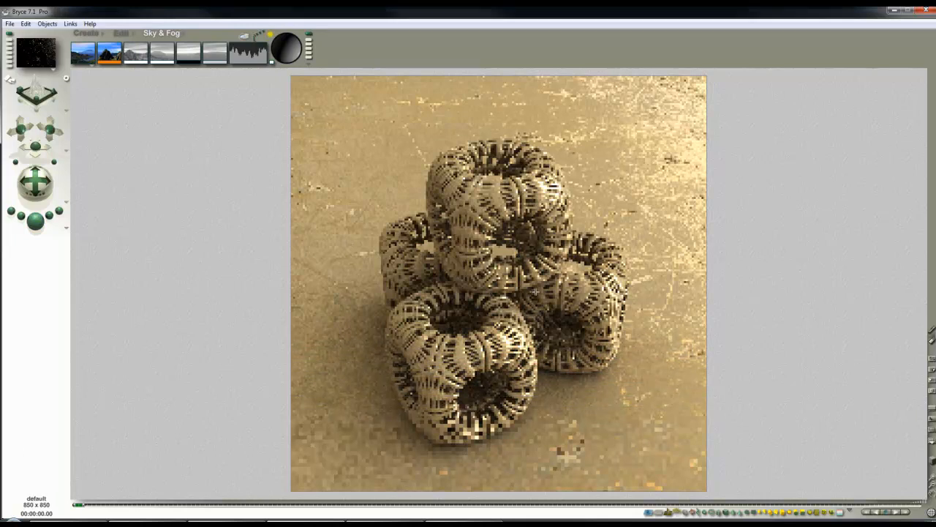
pyautogui.moveTo(305, 112)
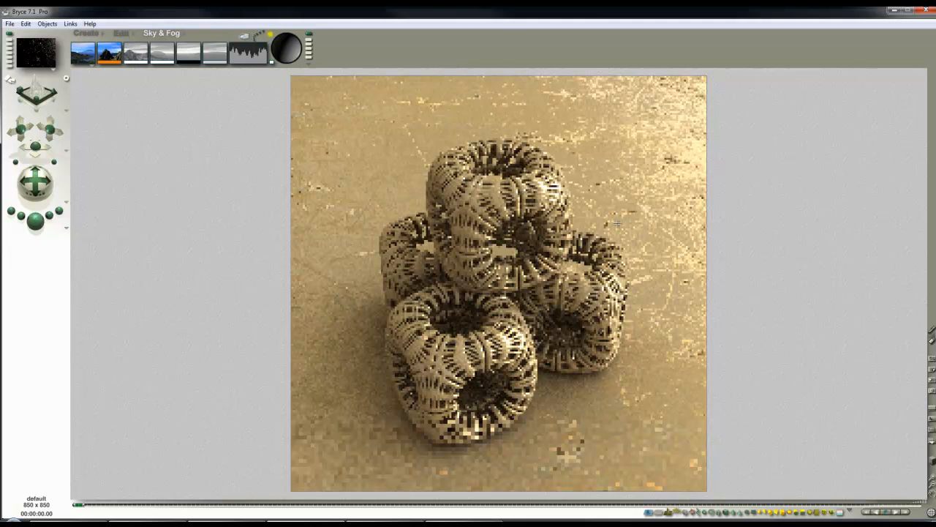
pyautogui.moveTo(647, 237)
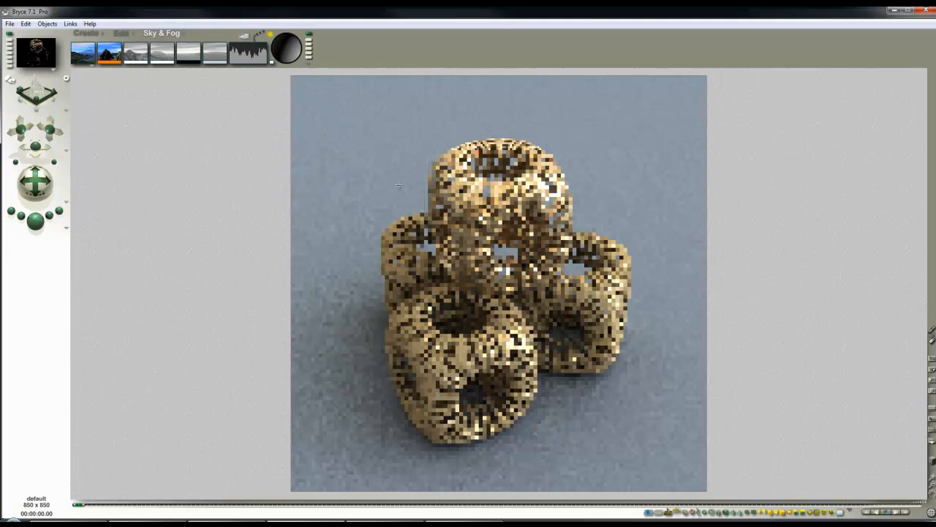
pyautogui.moveTo(930, 415)
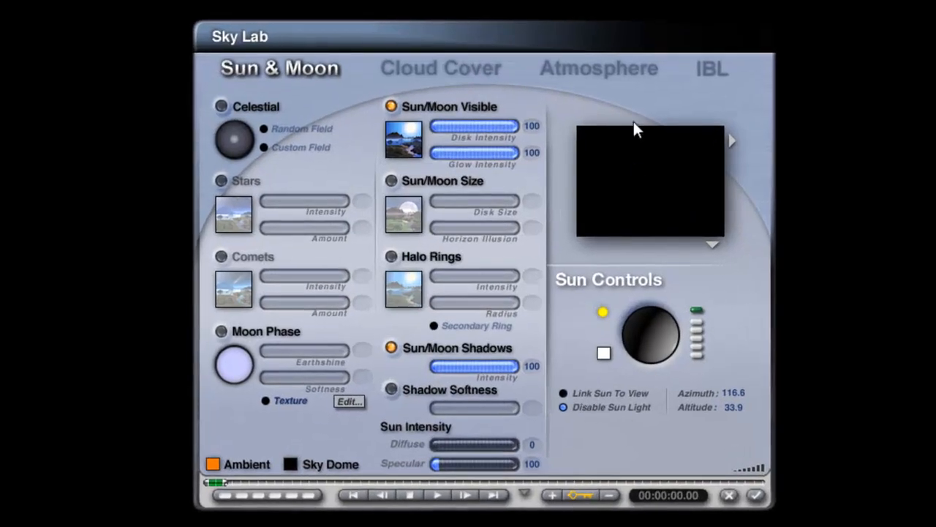
# Close Sky Lab and let the tan cubes render on blue-grey ground finish
pyautogui.click(711, 68)
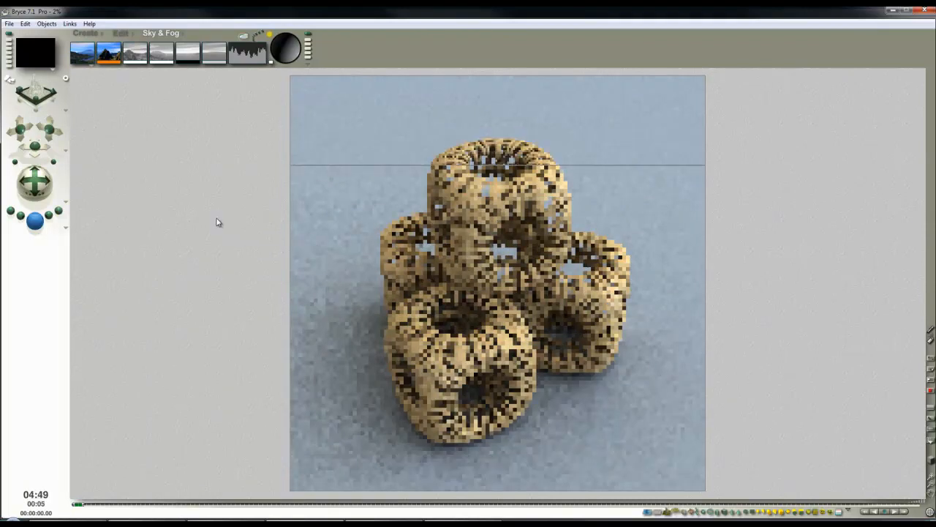
# Set Render Options to Premium Effect antialiasing at 256 rays per pixel
pyautogui.click(35, 219)
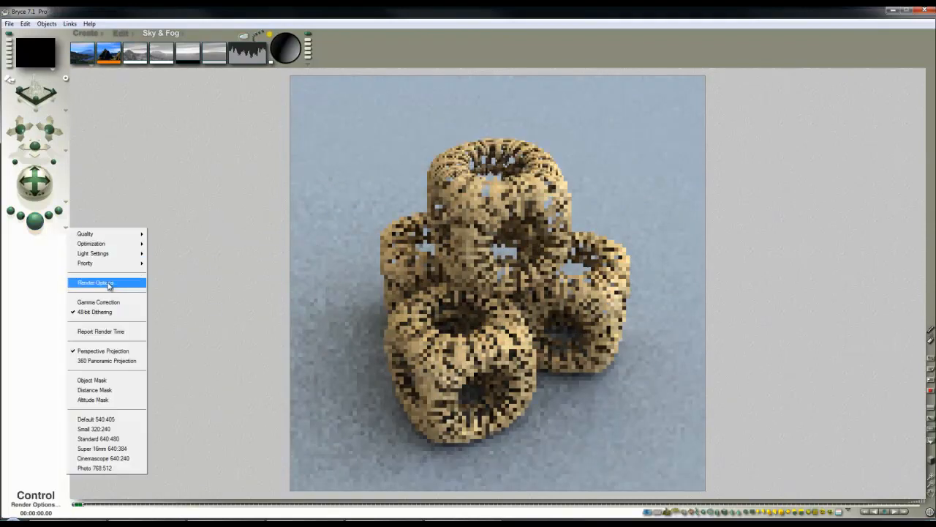
pyautogui.click(95, 282)
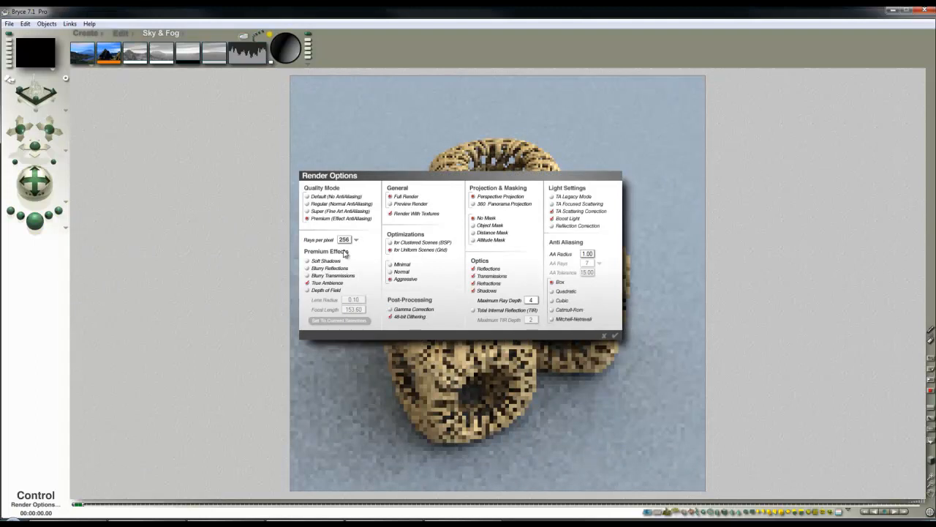
pyautogui.click(615, 335)
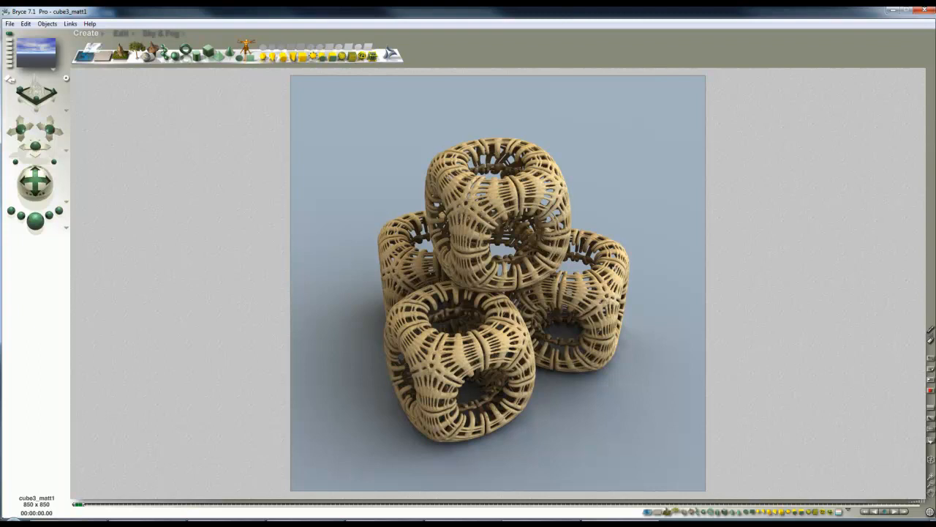
# Load the cube3_matt2 scene showing the reflective metallic cubes on a golden floor
pyautogui.click(161, 32)
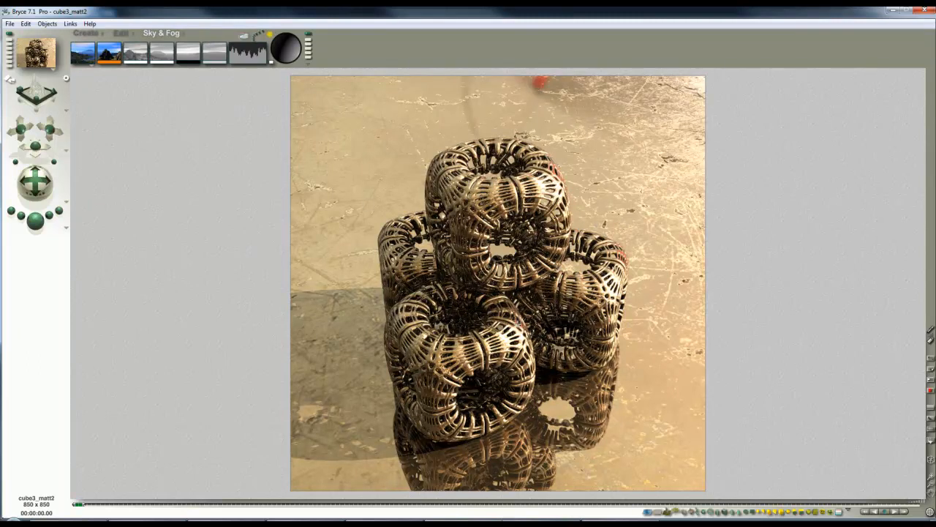
pyautogui.click(85, 32)
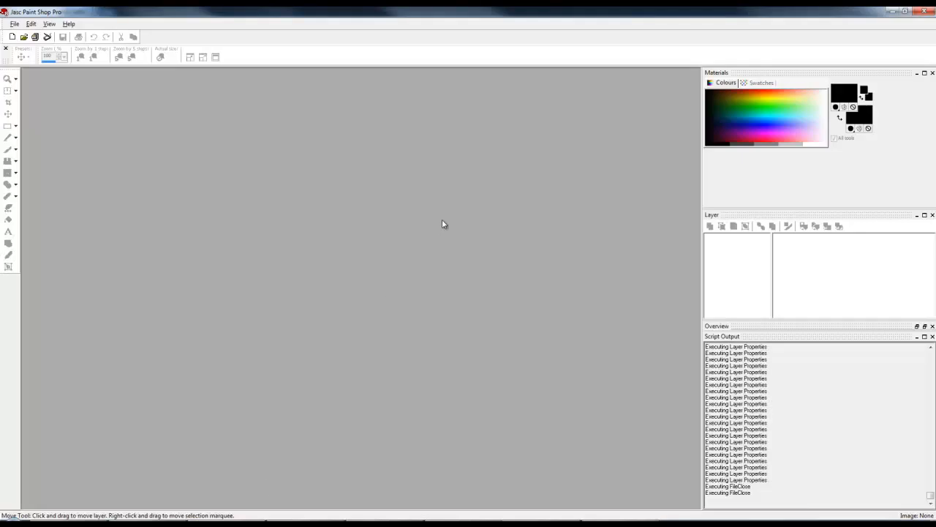
pyautogui.moveTo(401, 175)
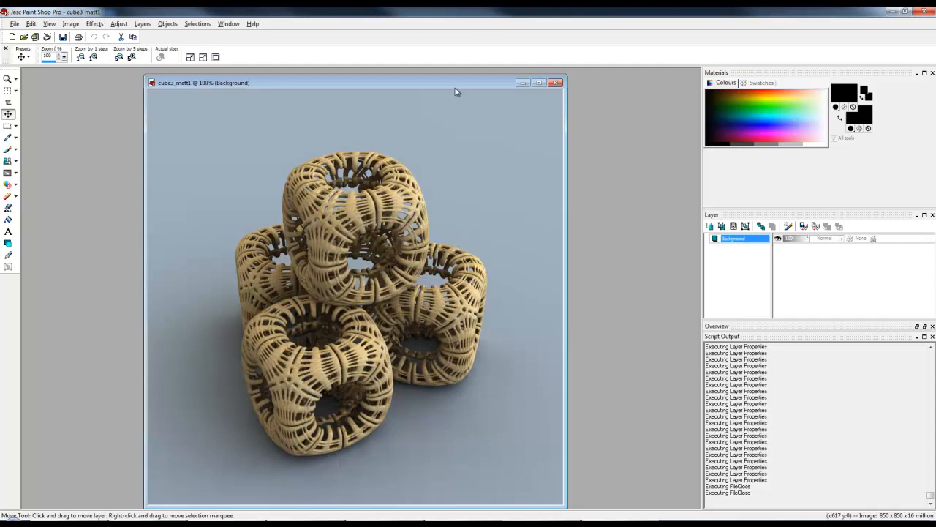
# Paste the reflective render as layer Raster 1 above the plain tan cubes in cube3_matt1
pyautogui.moveTo(351, 82); pyautogui.dragTo(471, 82)
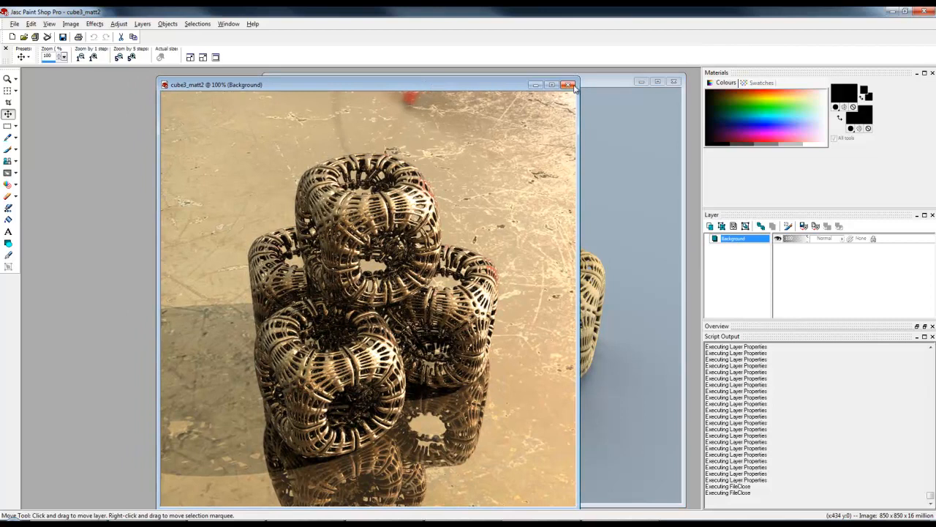
pyautogui.click(568, 84)
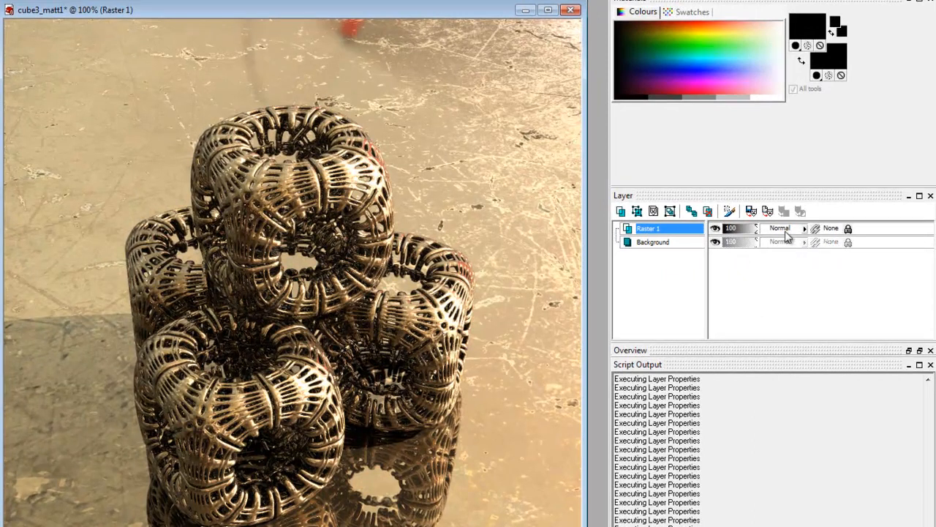
pyautogui.click(804, 229)
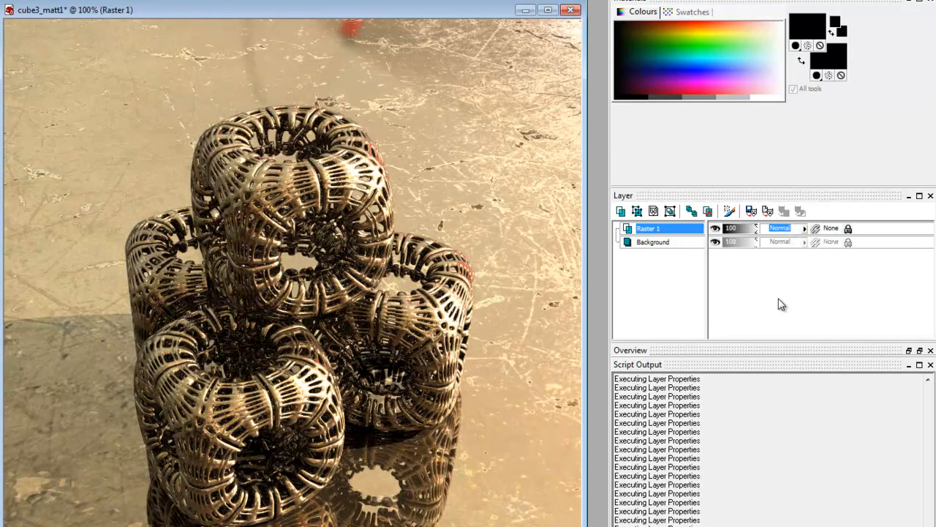
pyautogui.moveTo(772, 299)
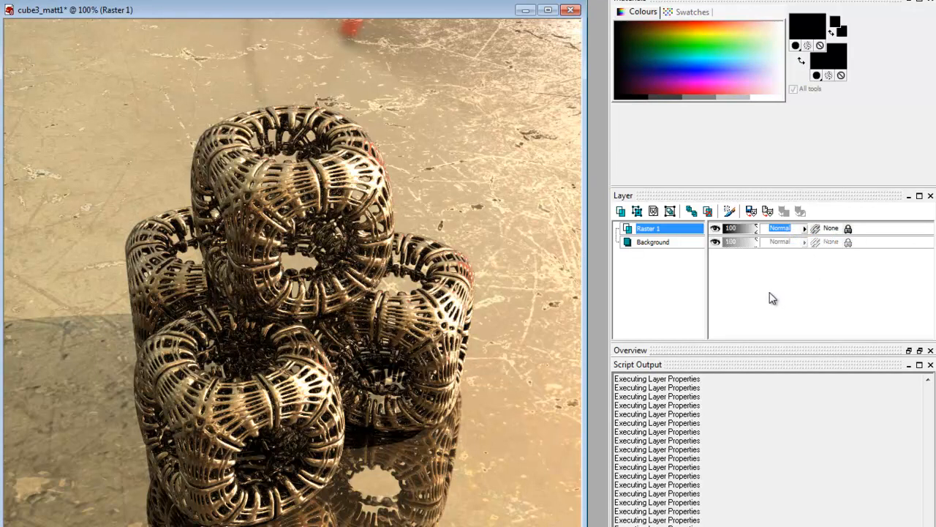
pyautogui.moveTo(769, 296)
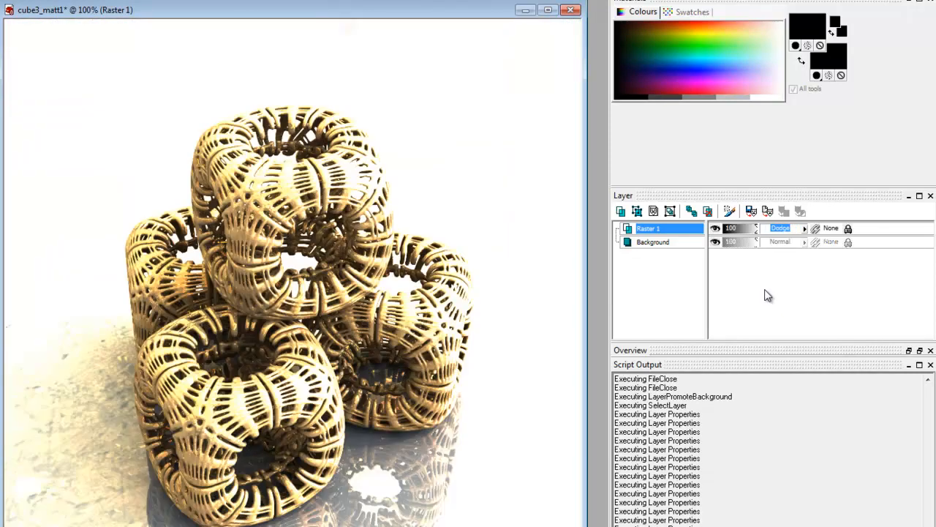
# Try Difference and Soft Light blend modes on Raster 1, then settle on Multiply
pyautogui.click(783, 228)
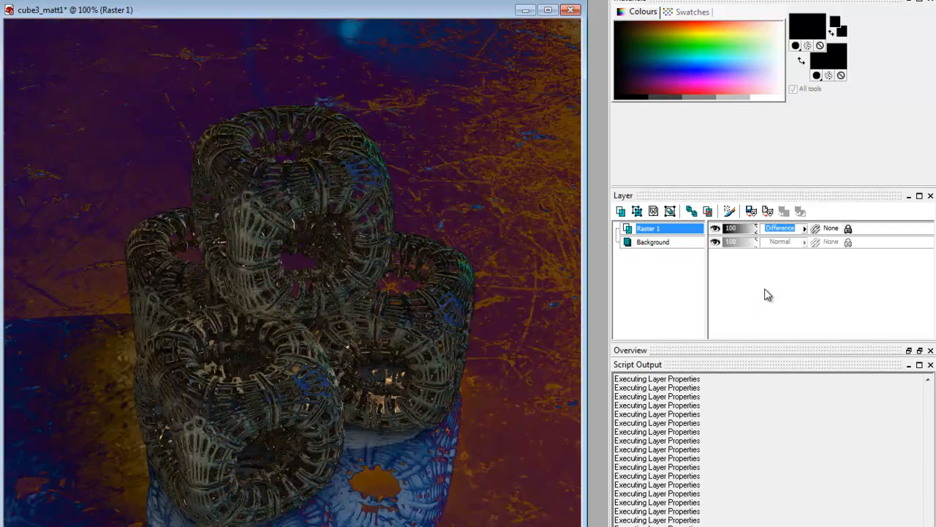
pyautogui.click(783, 228)
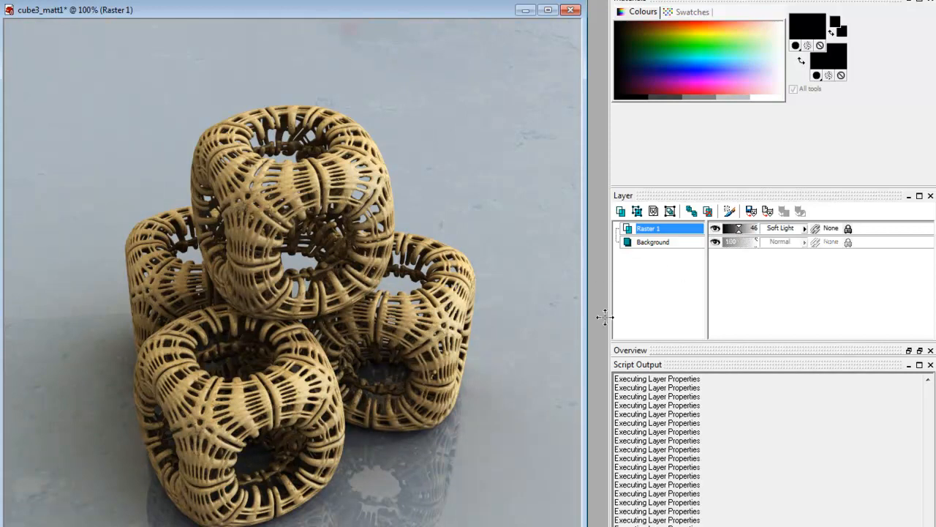
pyautogui.click(783, 228)
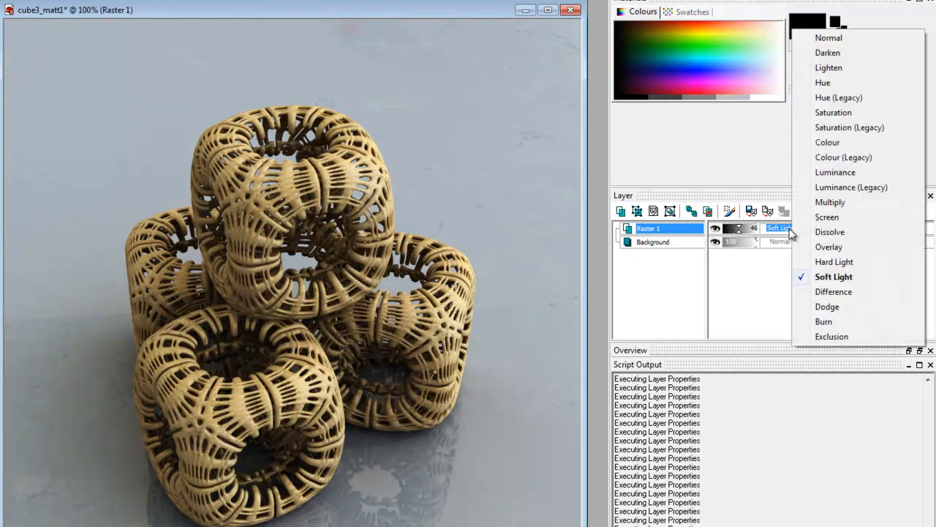
pyautogui.click(831, 202)
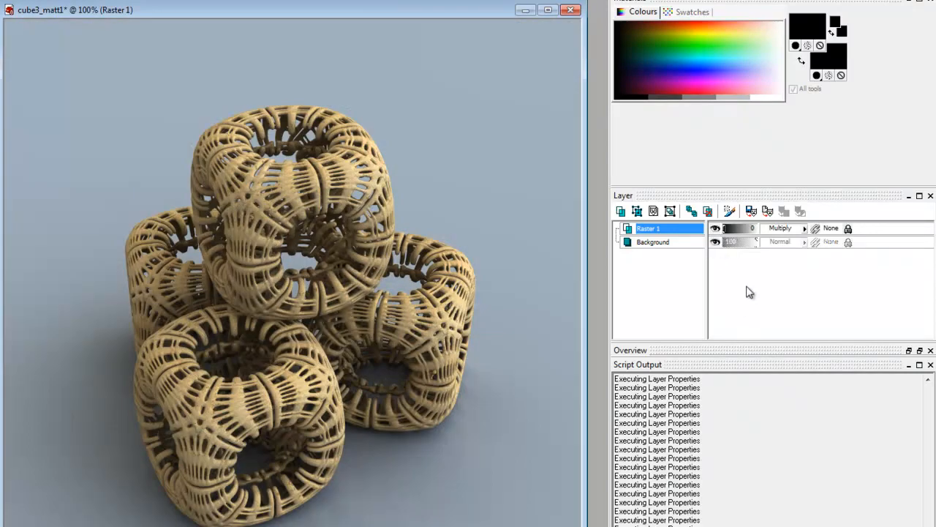
pyautogui.moveTo(758, 310)
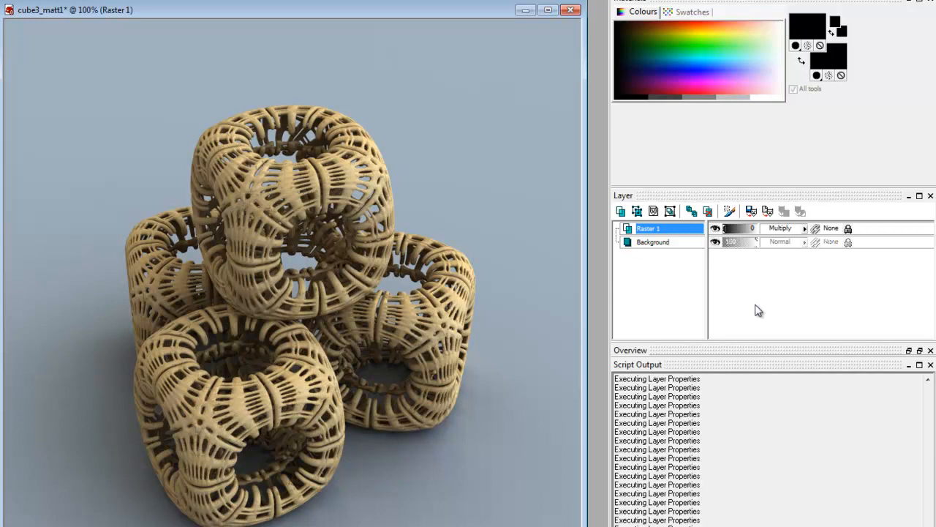
pyautogui.moveTo(739, 241)
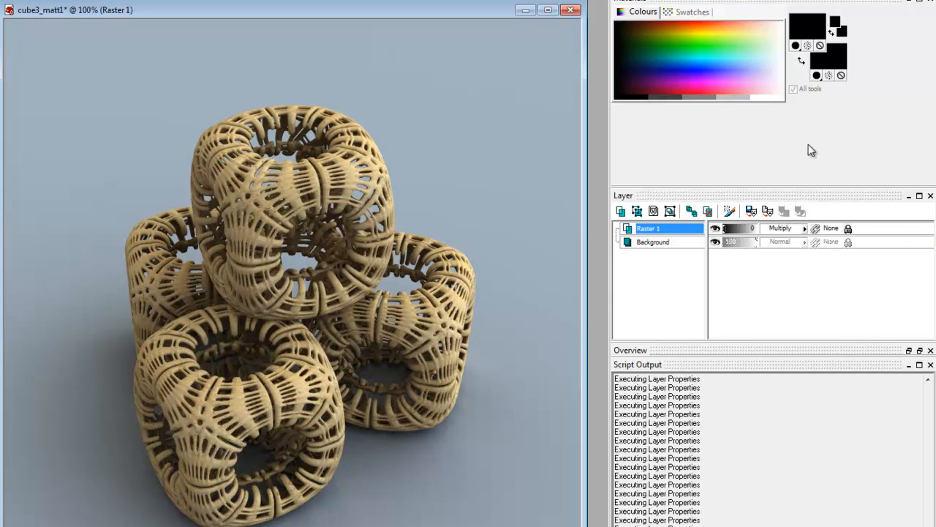
pyautogui.moveTo(805, 152)
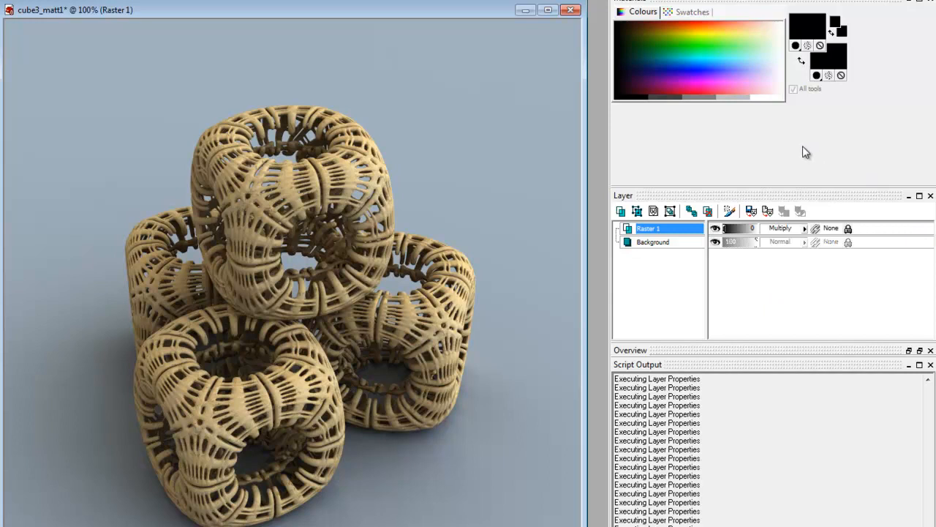